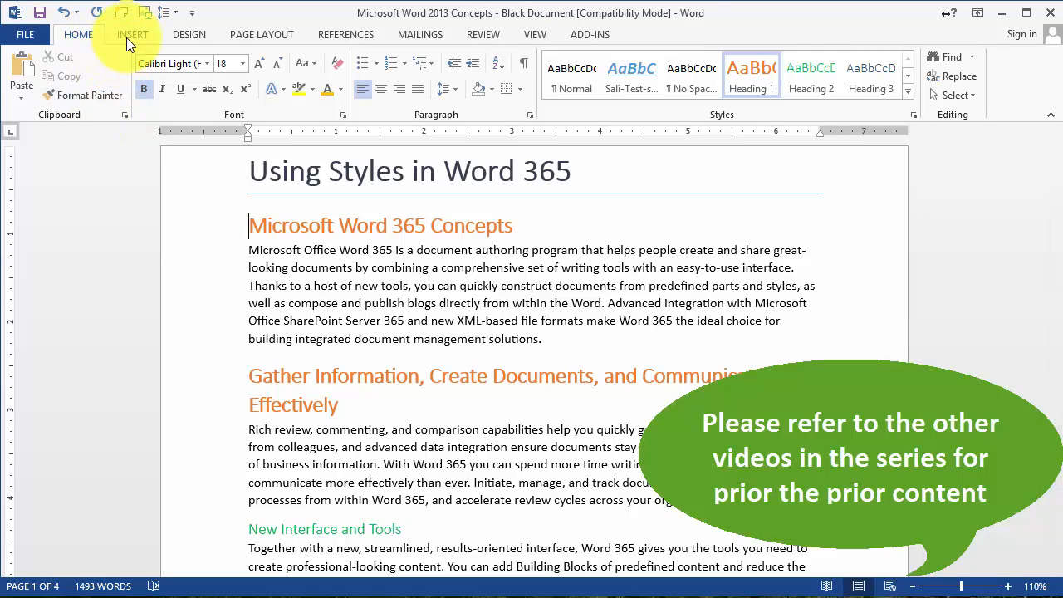
- Show the Insert ribbon's Cover Page gallery of built-in designs
{"action": "left_click", "coordinate": [133, 33]}
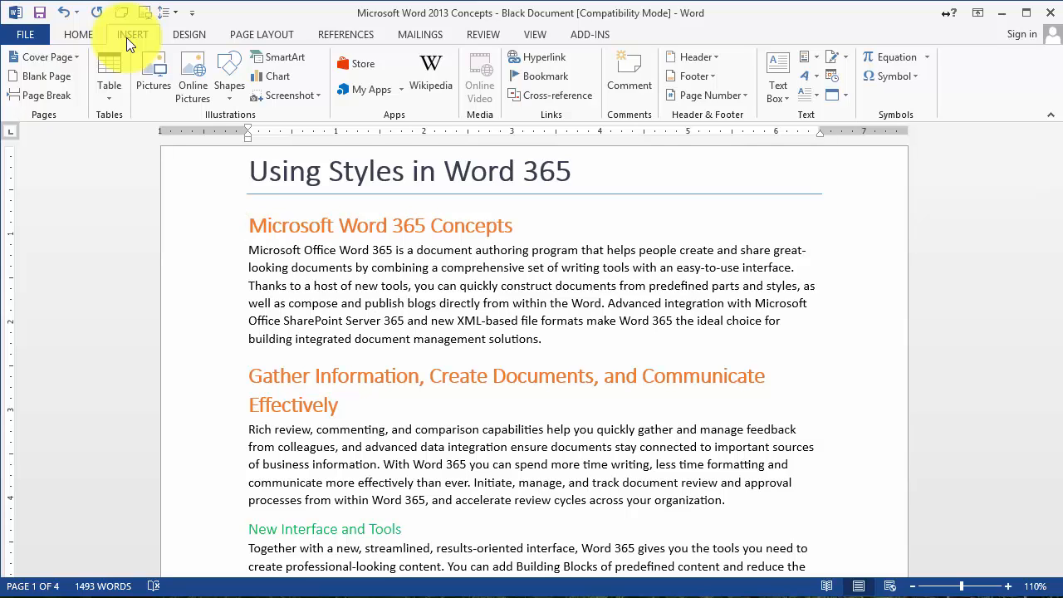
{"action": "left_click", "coordinate": [133, 33]}
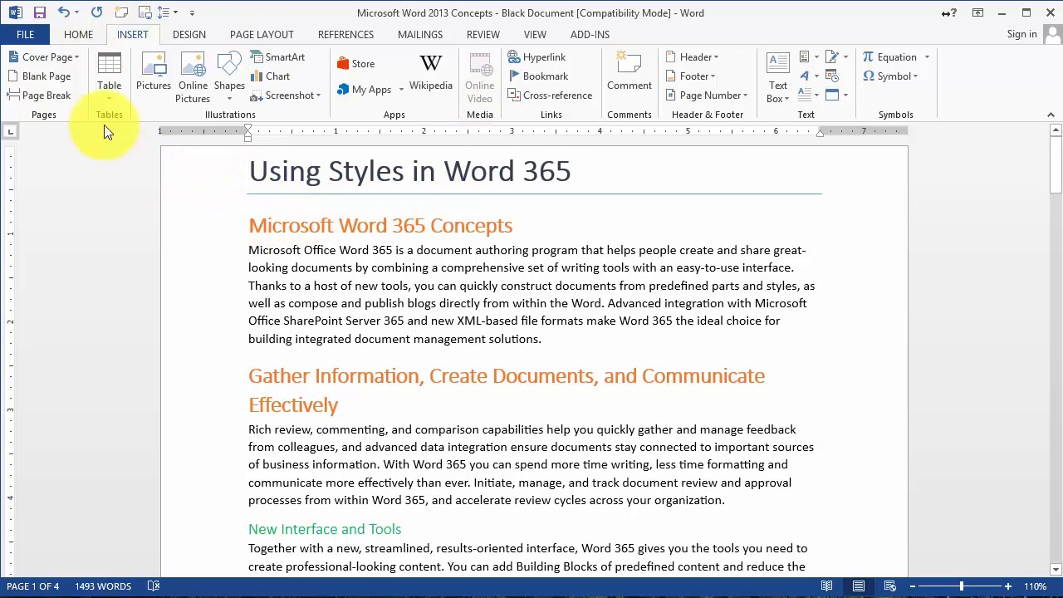
{"action": "left_click", "coordinate": [46, 56]}
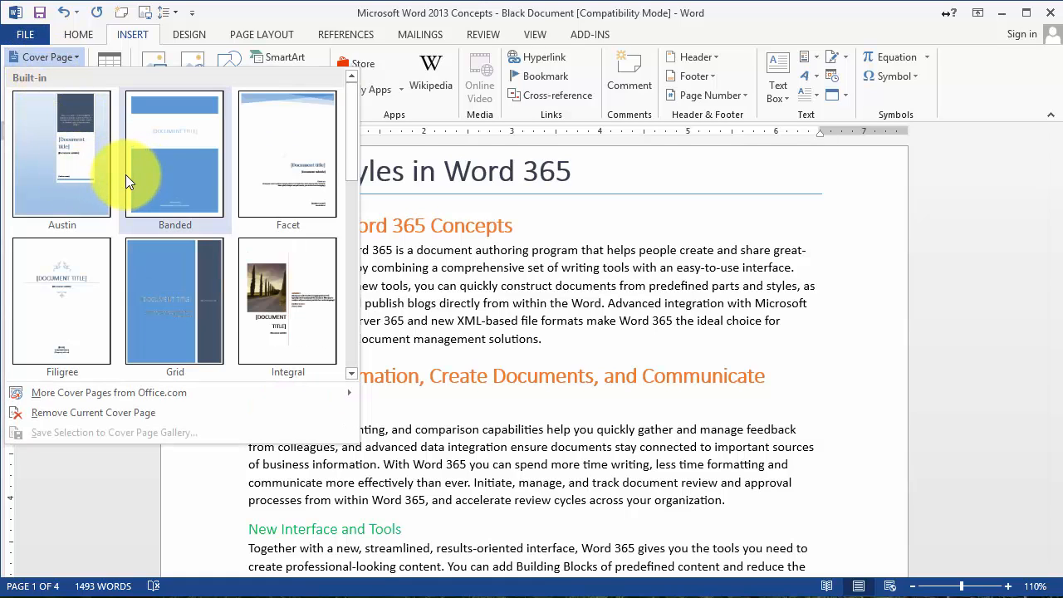
{"action": "mouse_move", "coordinate": [141, 184]}
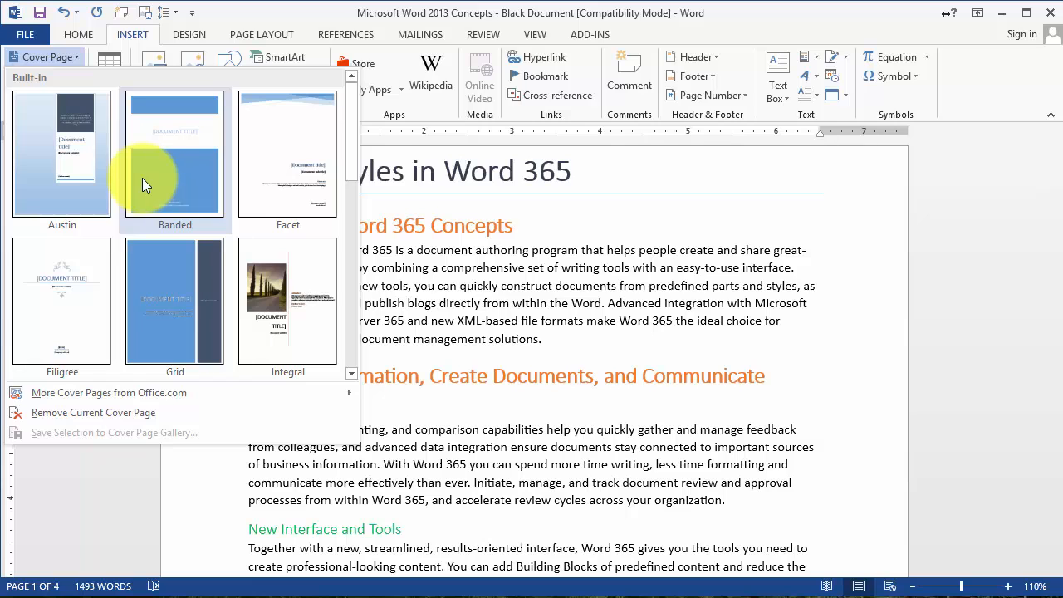
{"action": "mouse_move", "coordinate": [287, 301]}
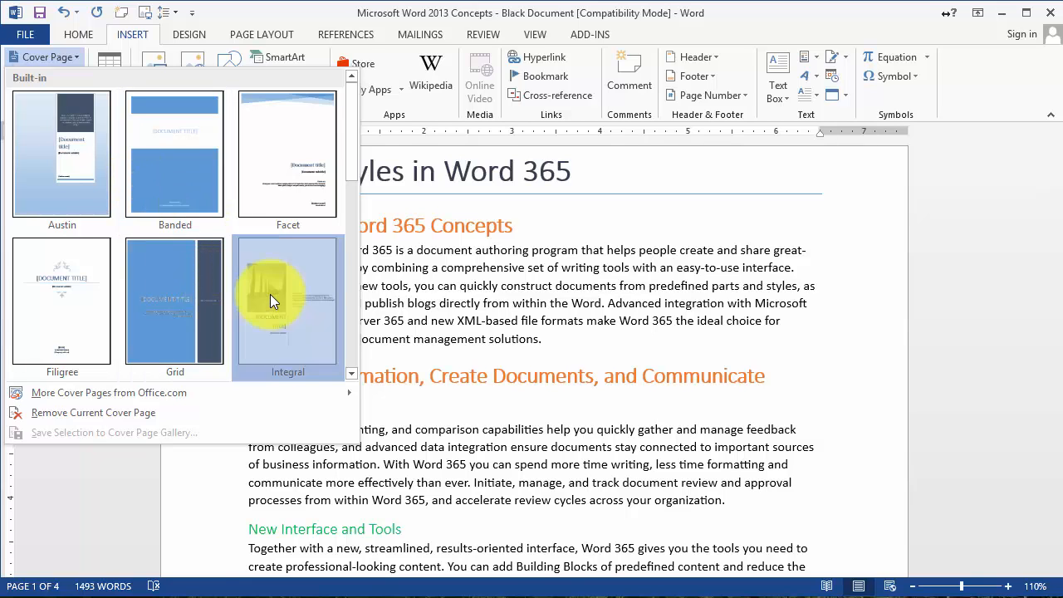
- Insert the Integral cover page, then scroll down to the Keep Your Documents Safe and Secure section
{"action": "left_click", "coordinate": [287, 302]}
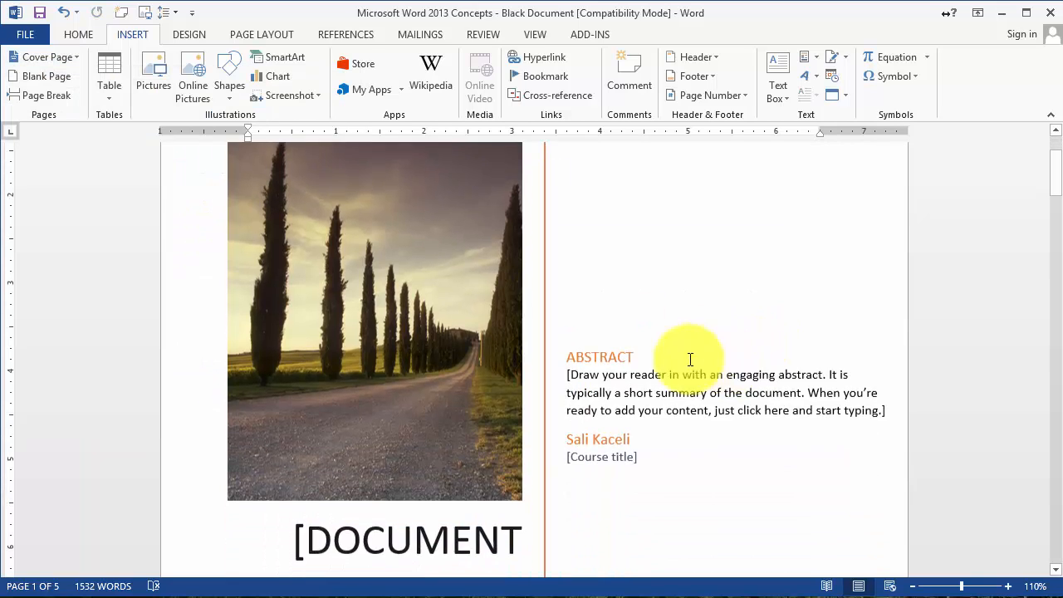
{"action": "scroll", "scroll_direction": "down", "scroll_amount": 3}
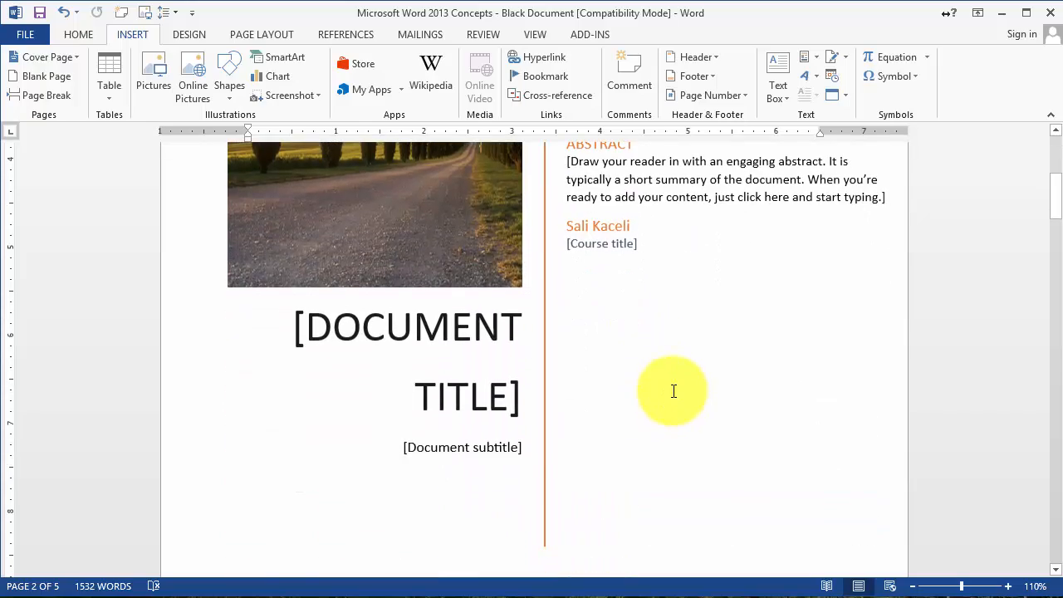
{"action": "scroll", "scroll_direction": "down", "scroll_amount": 3}
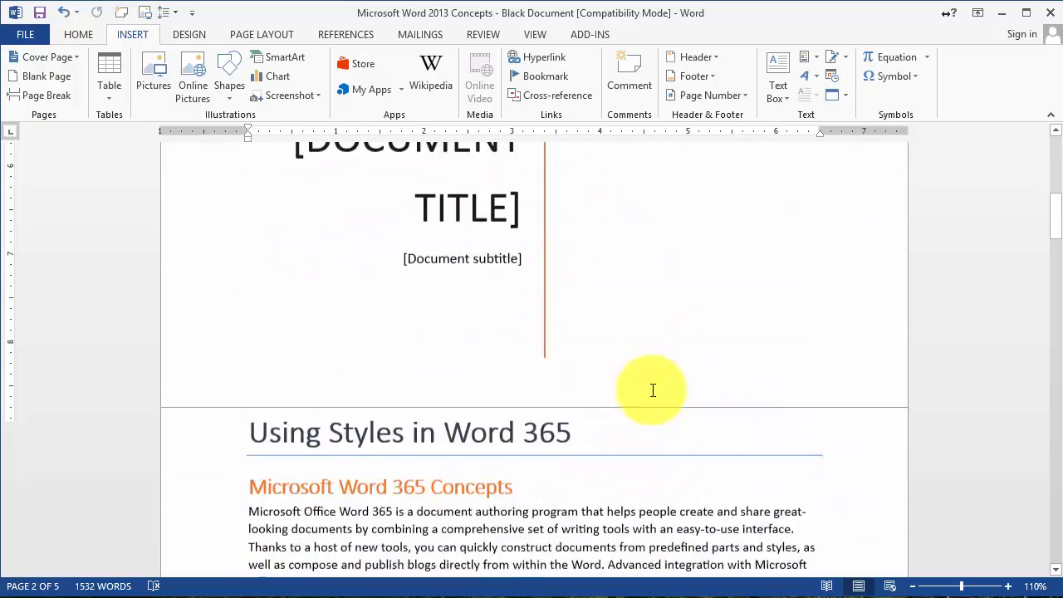
{"action": "scroll", "scroll_direction": "down", "scroll_amount": 3}
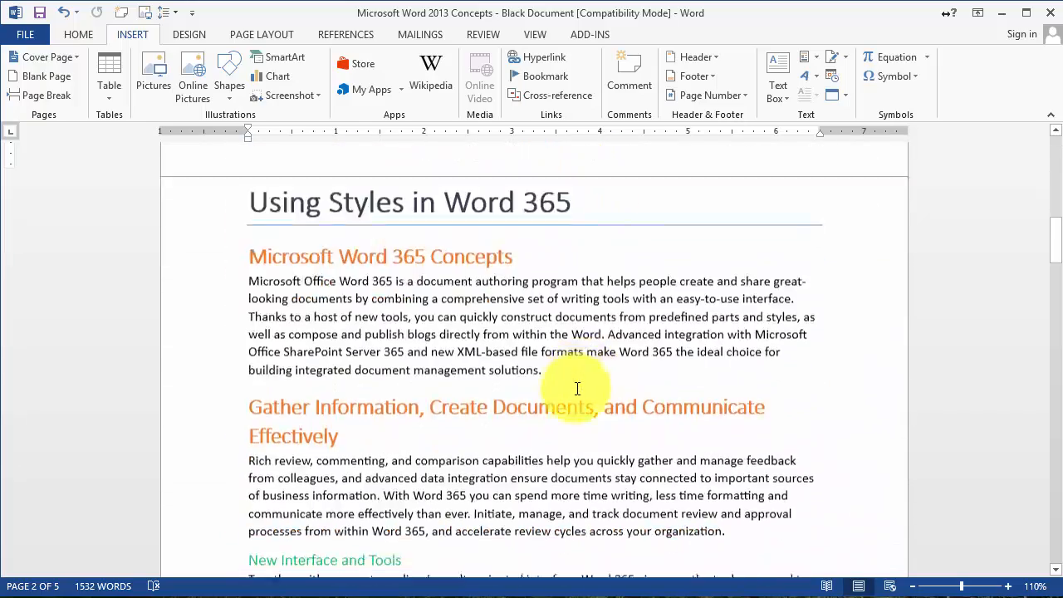
{"action": "scroll", "scroll_direction": "down", "scroll_amount": 3}
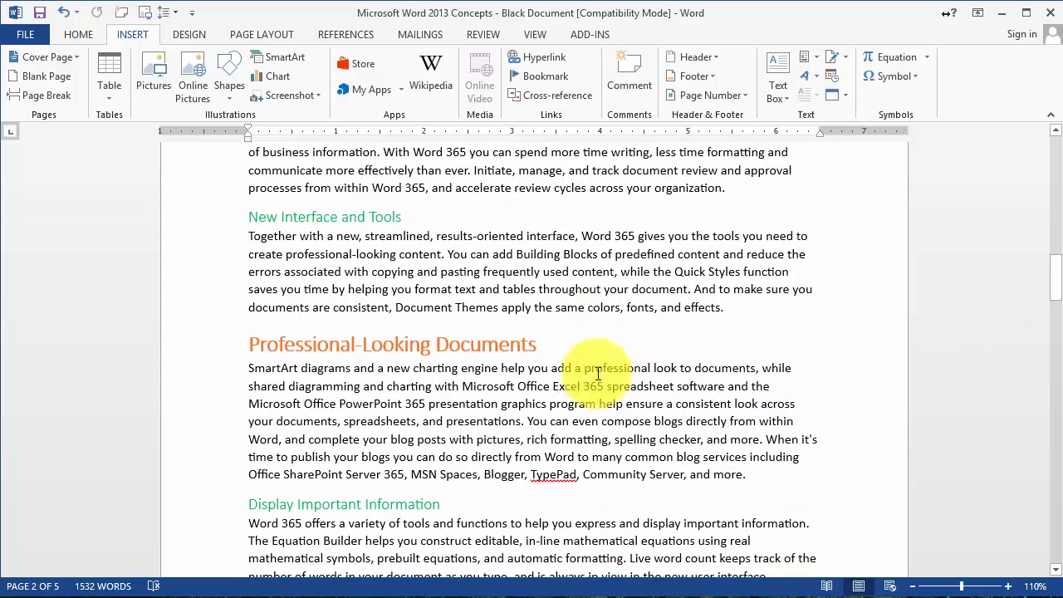
{"action": "scroll", "scroll_direction": "down", "scroll_amount": 3}
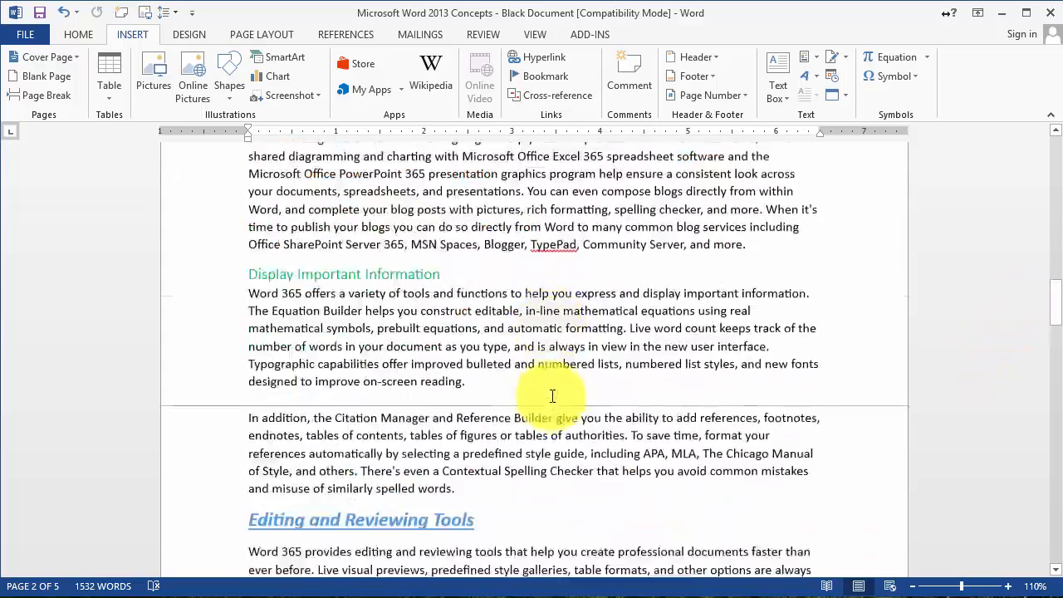
{"action": "scroll", "scroll_direction": "down", "scroll_amount": 3}
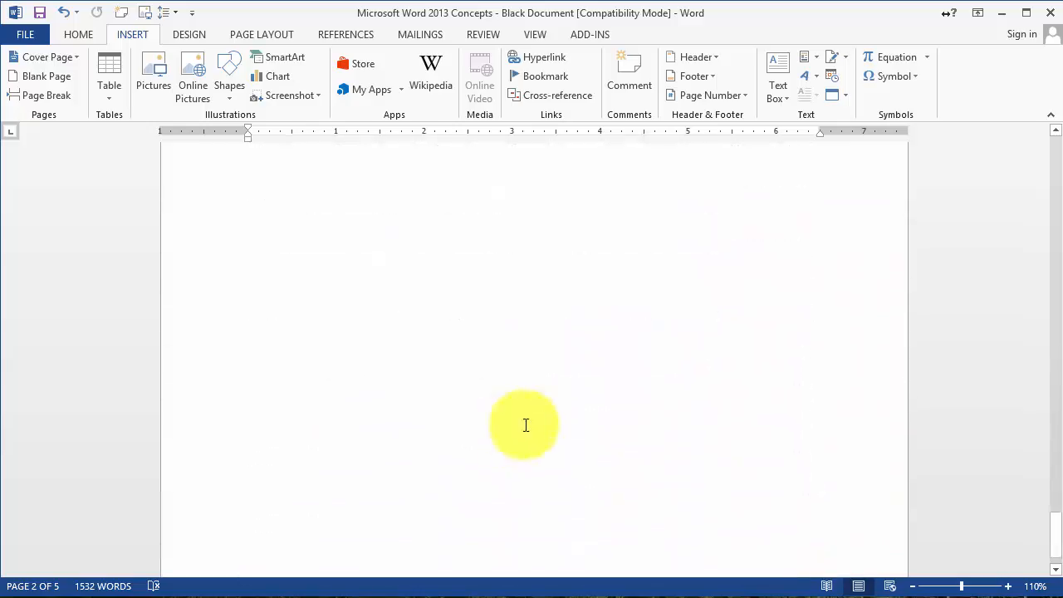
{"action": "scroll", "scroll_direction": "down", "scroll_amount": 3}
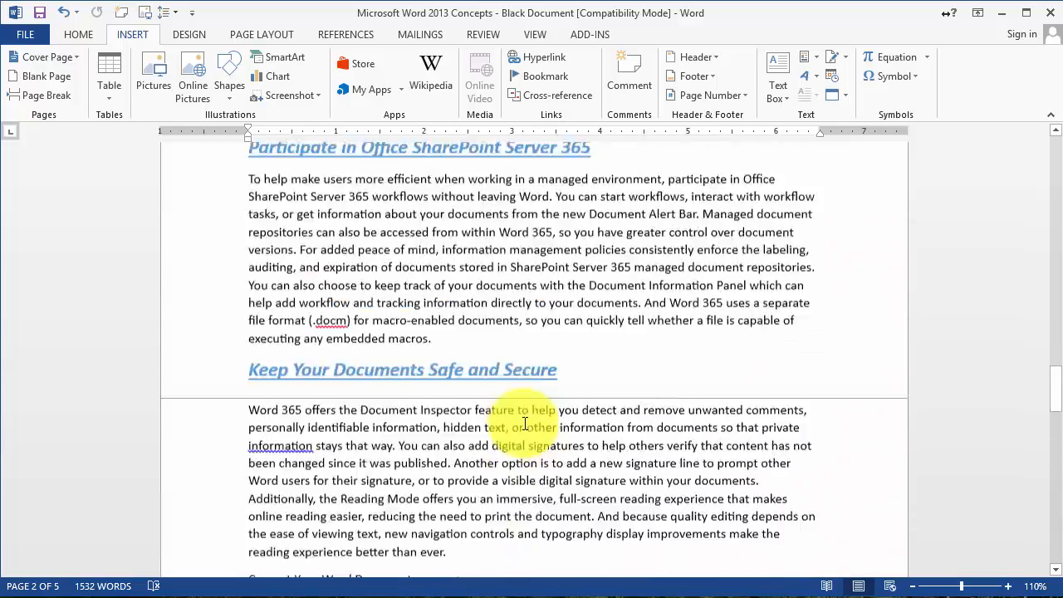
{"action": "scroll", "scroll_direction": "down", "scroll_amount": 3}
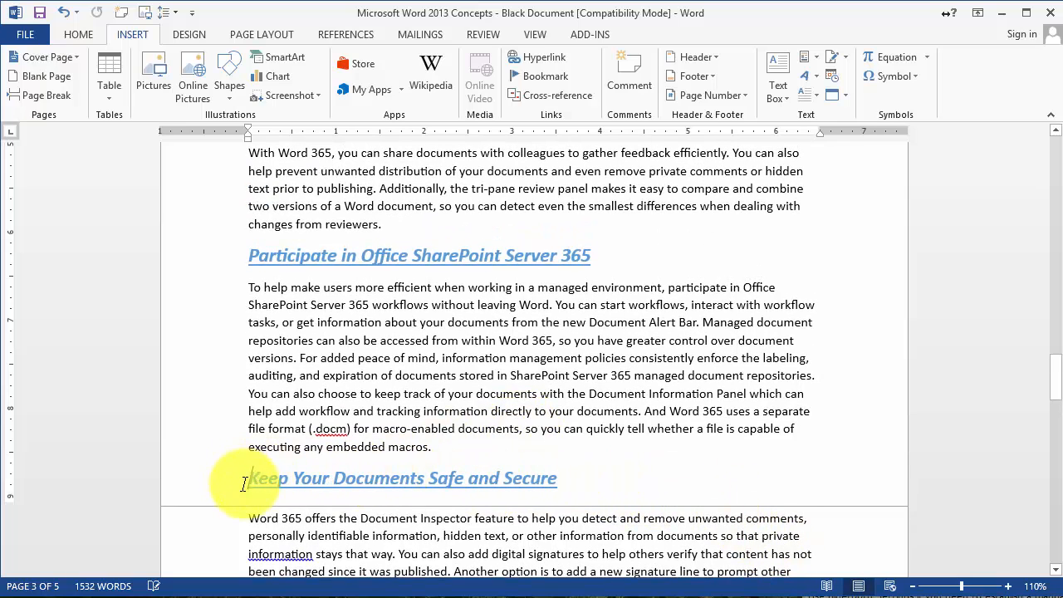
{"action": "scroll", "scroll_direction": "down", "scroll_amount": 3}
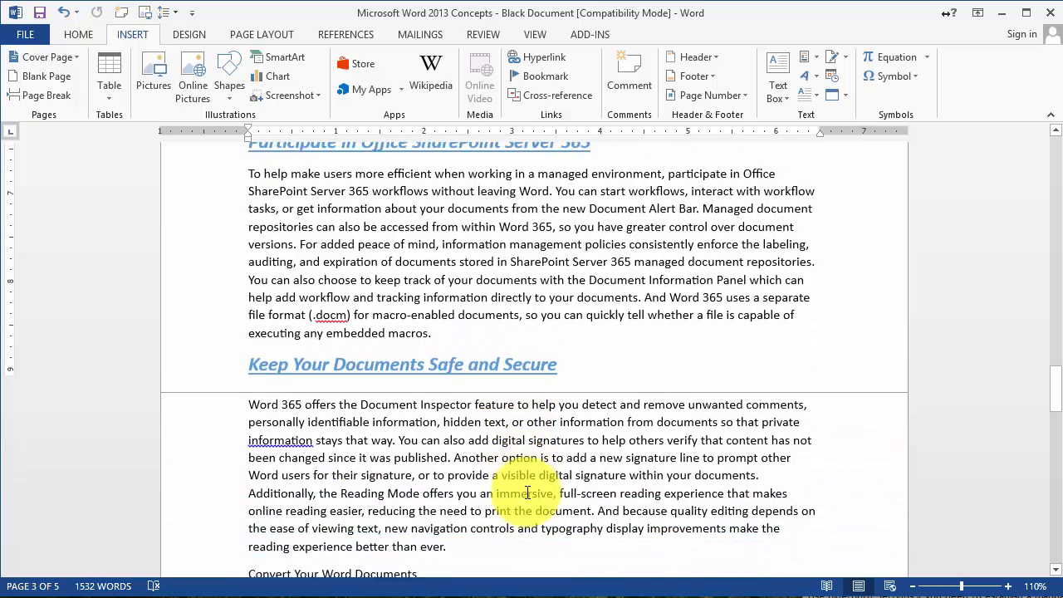
{"action": "scroll", "scroll_direction": "down", "scroll_amount": 3}
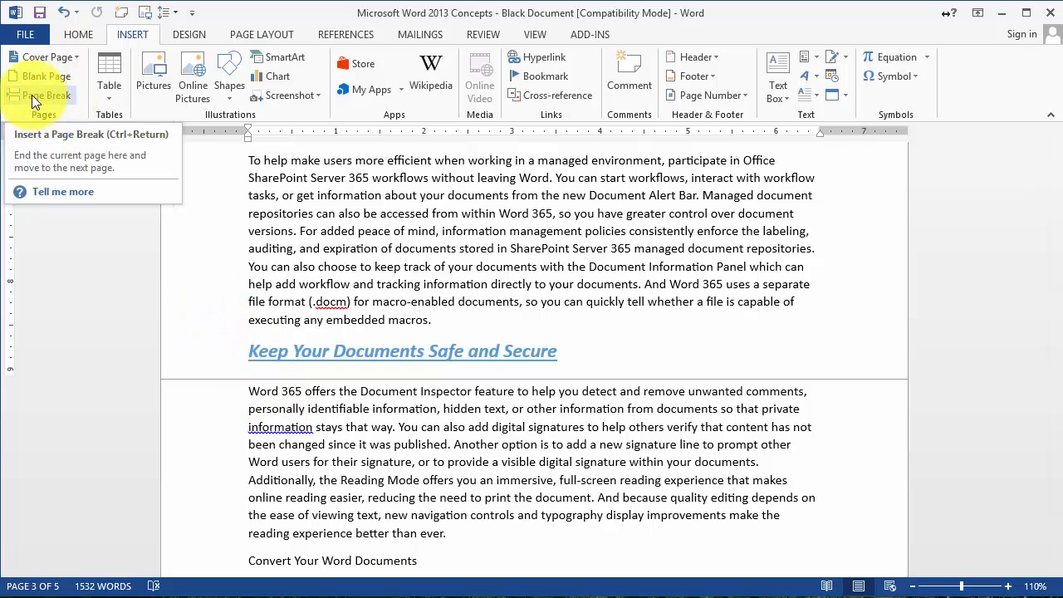
- Add placeholder text 'Fsdfsfdsfsfsfsfsd' above the Keep Your Documents Safe and Secure heading
{"action": "scroll", "scroll_direction": "down", "scroll_amount": 3}
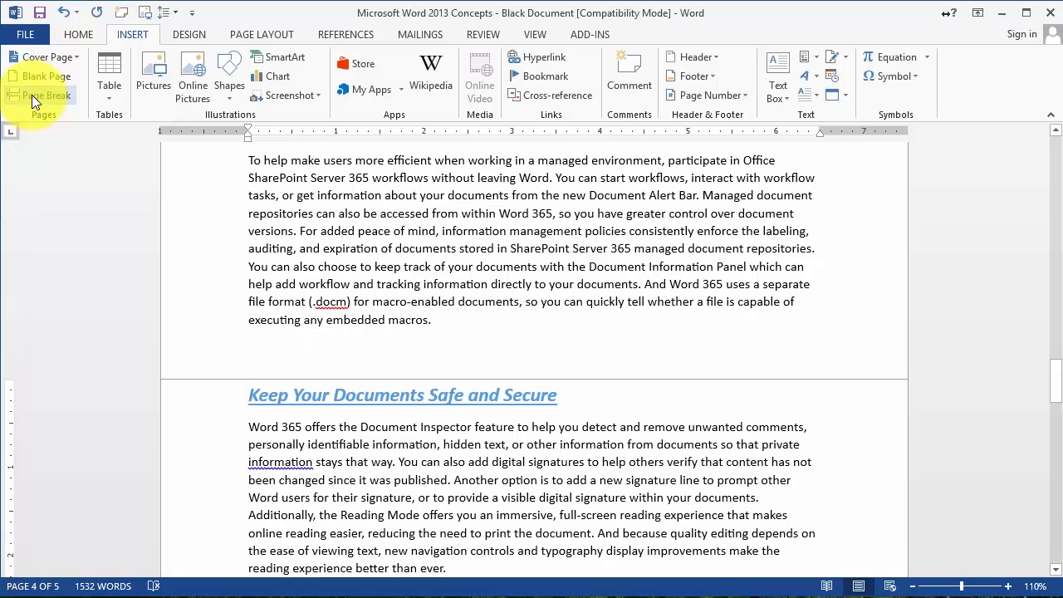
{"action": "left_click", "coordinate": [46, 95]}
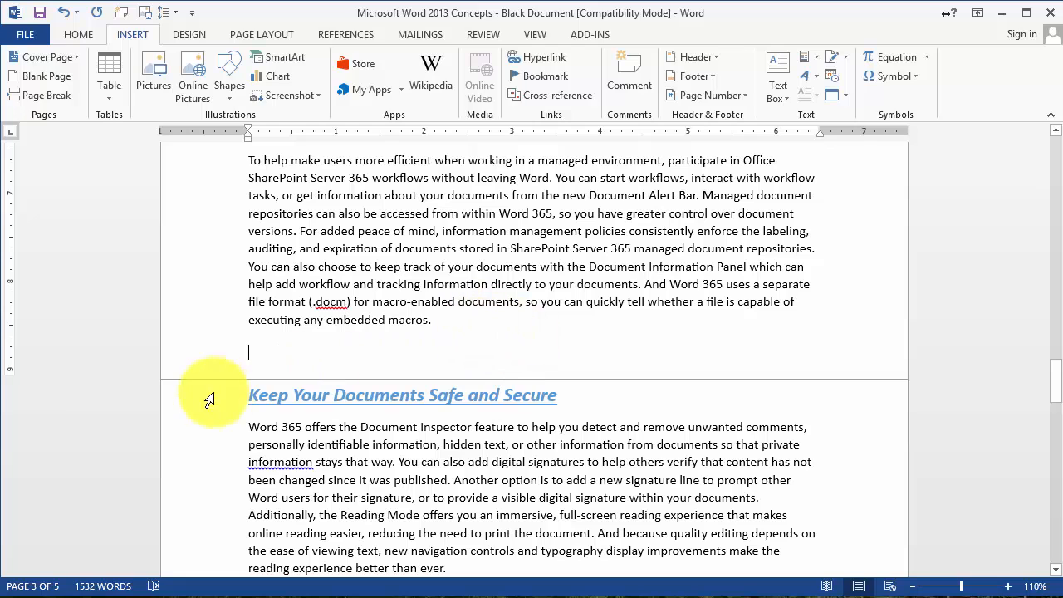
{"action": "mouse_move", "coordinate": [316, 359]}
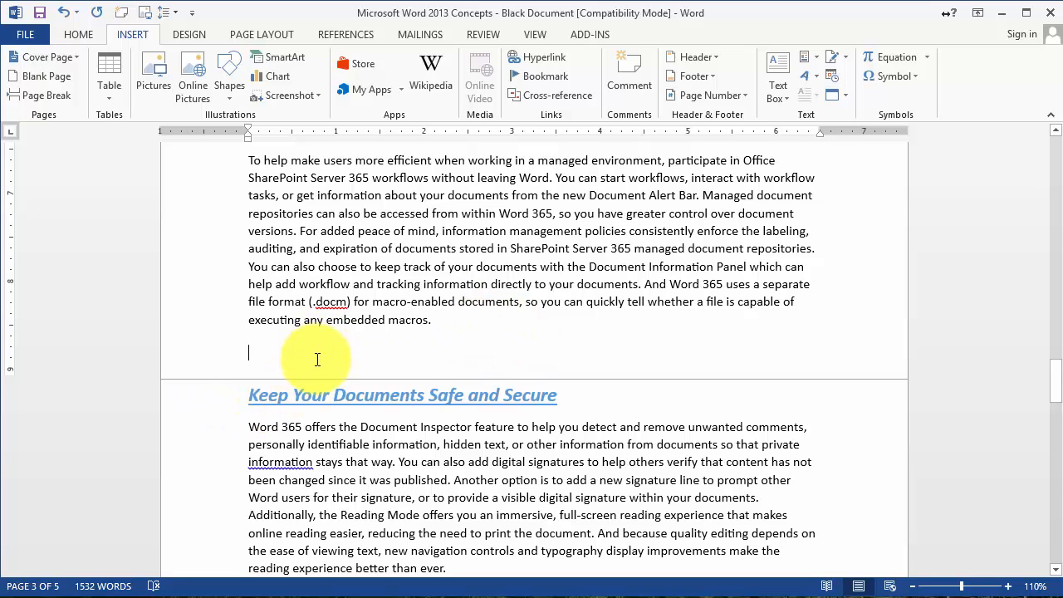
{"action": "type", "text": "Fsdfsfdsfsfsfsfsd"}
{"action": "type", "text": "fsdfsdfsfsfsfsdfs"}
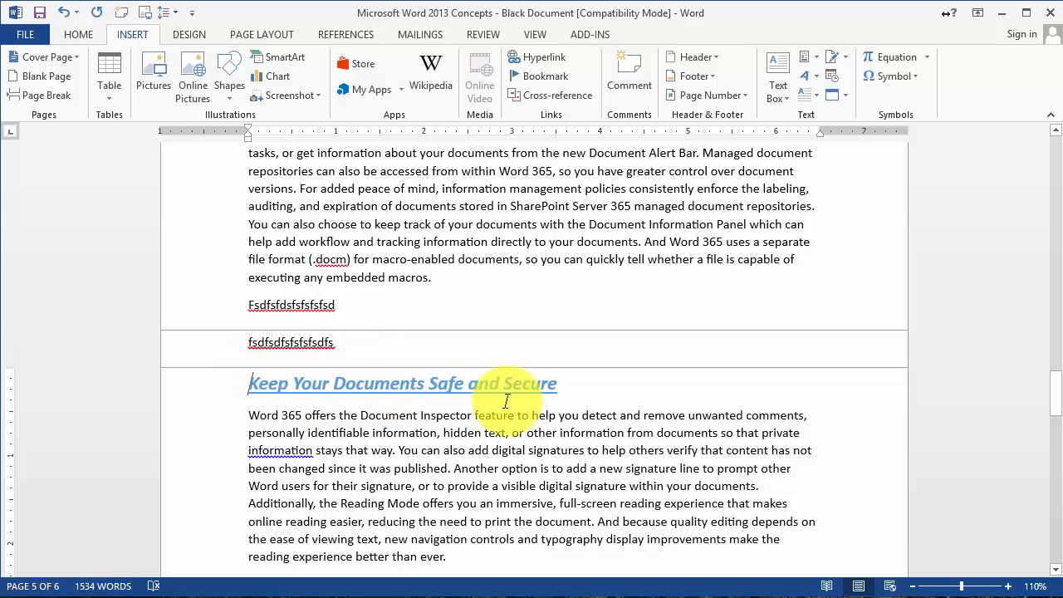
{"action": "mouse_move", "coordinate": [580, 431]}
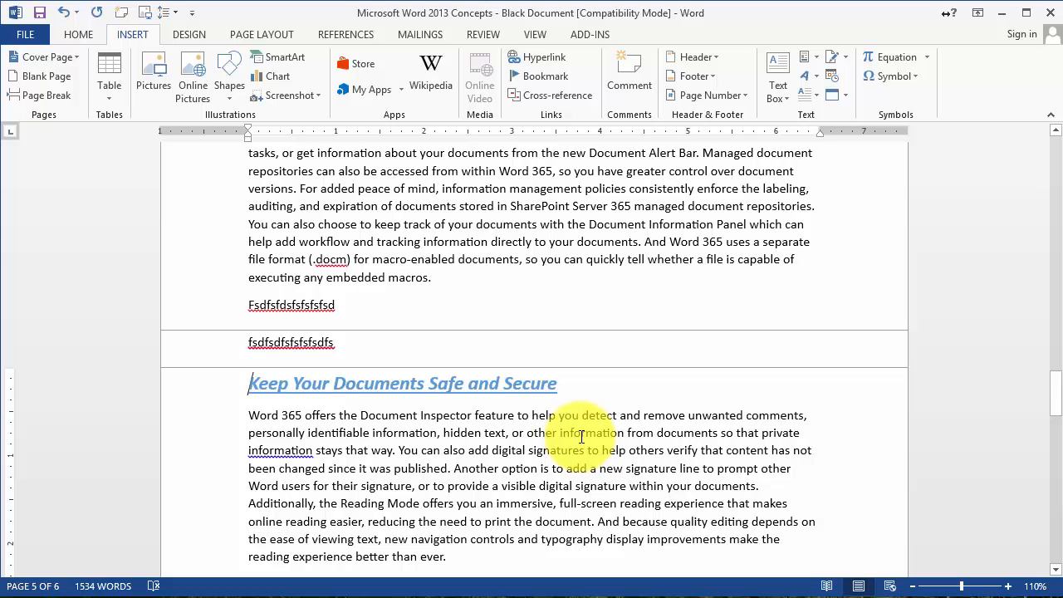
{"action": "mouse_move", "coordinate": [292, 485]}
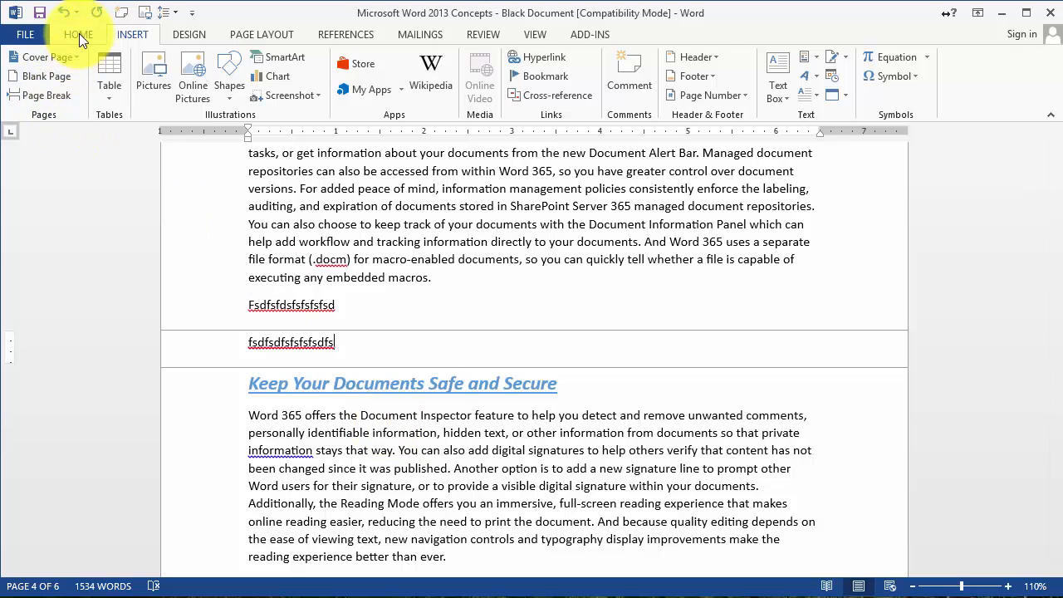
- Switch to the Home ribbon to reach the Show/Hide paragraph marks toggle
{"action": "left_click", "coordinate": [76, 34]}
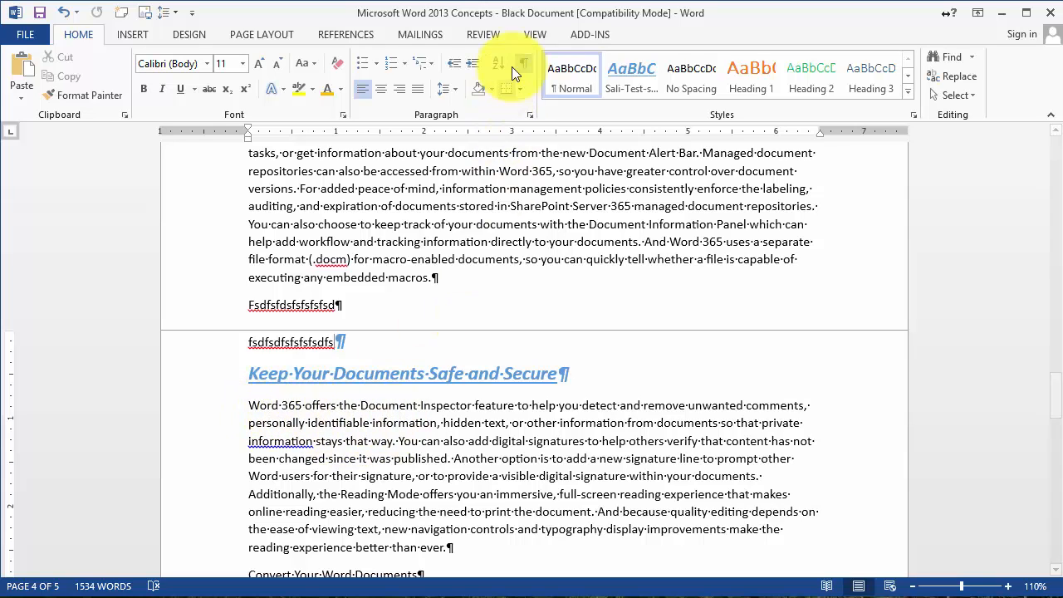
{"action": "mouse_move", "coordinate": [524, 66]}
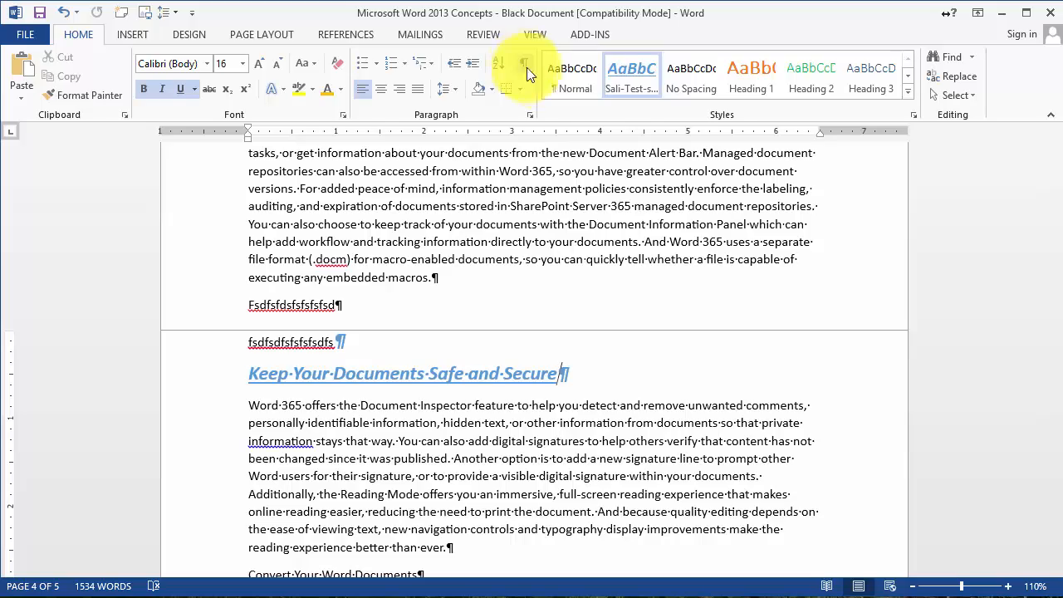
- Hide formatting marks and bring up the table size grid below Microsoft Word 365 Concepts
{"action": "left_click", "coordinate": [133, 33]}
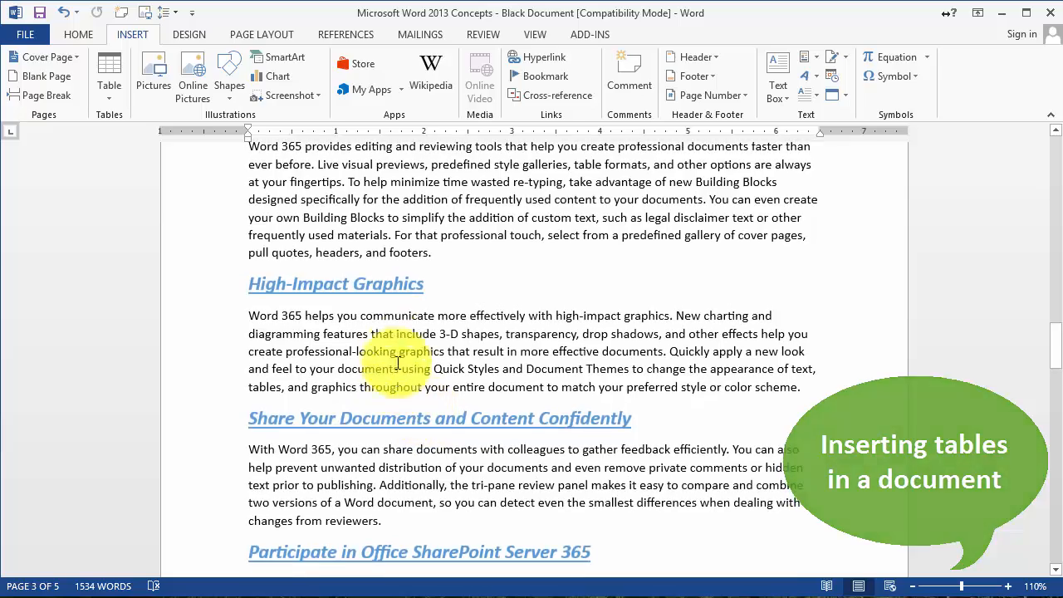
{"action": "scroll", "scroll_direction": "down", "scroll_amount": 3}
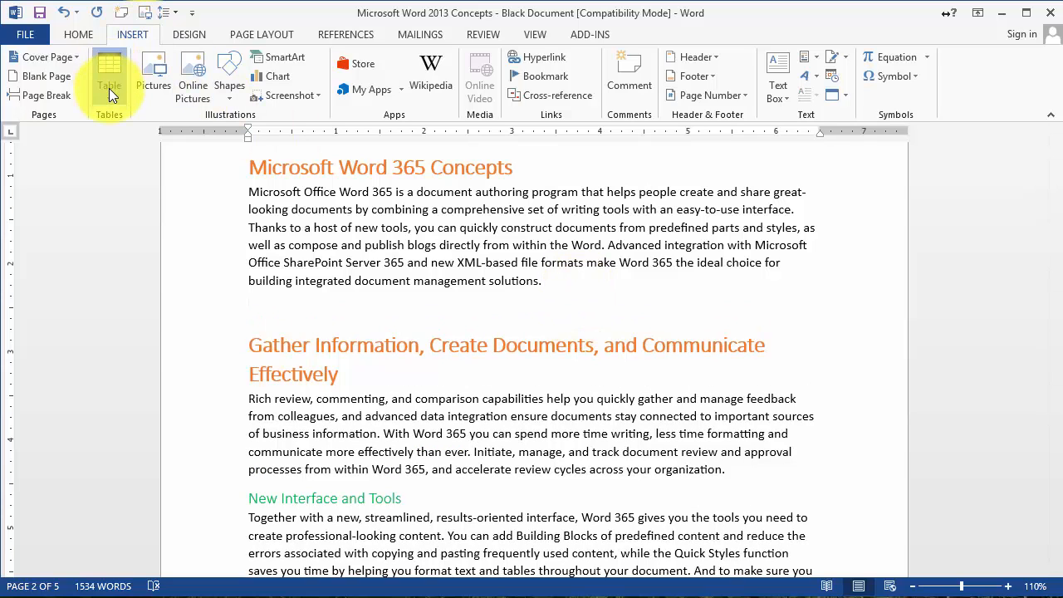
{"action": "left_click", "coordinate": [110, 75]}
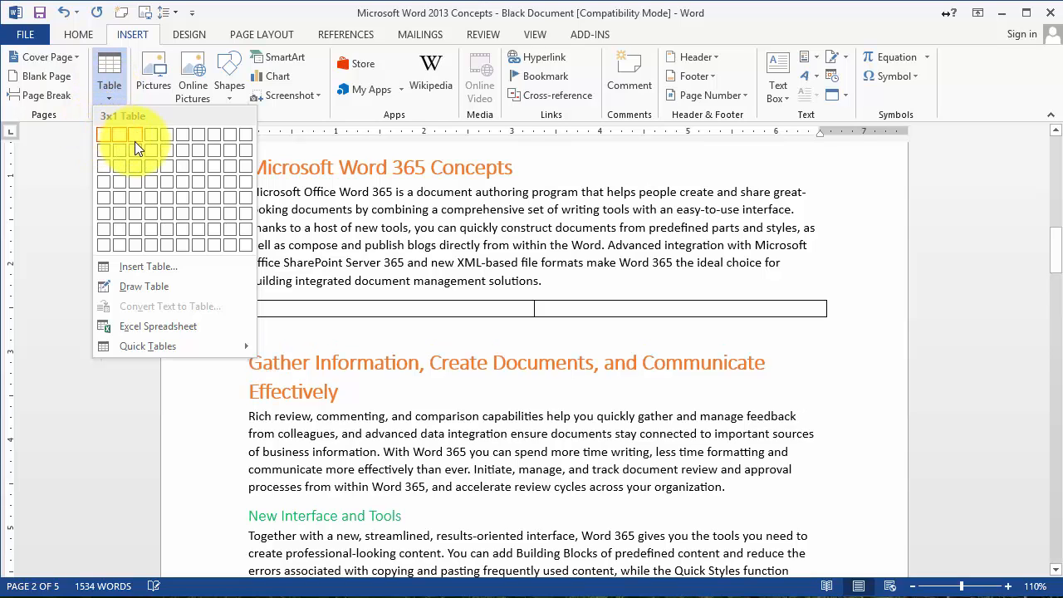
{"action": "mouse_move", "coordinate": [150, 165]}
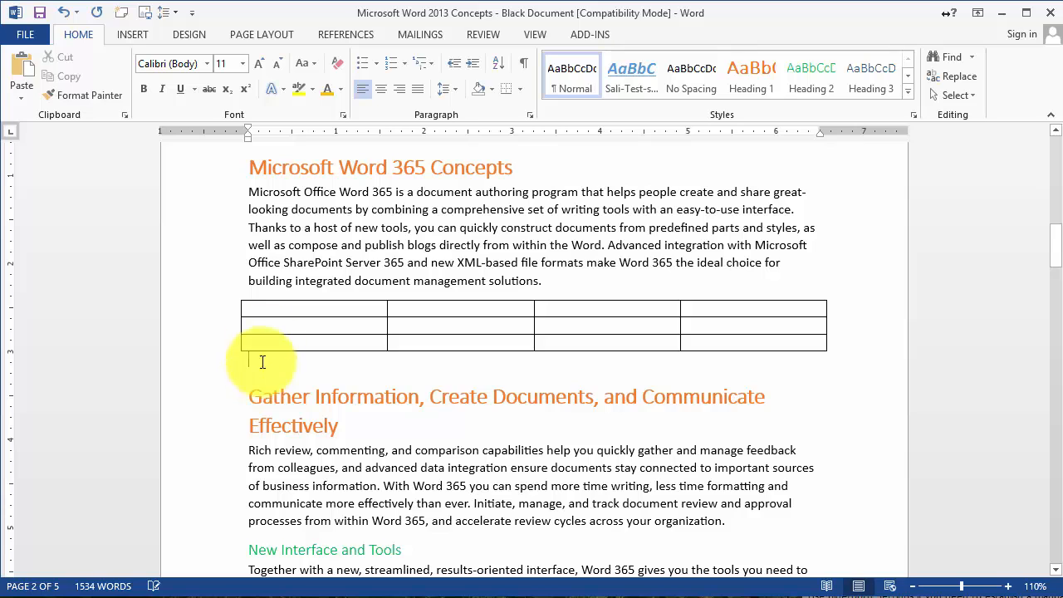
{"action": "left_click", "coordinate": [133, 34]}
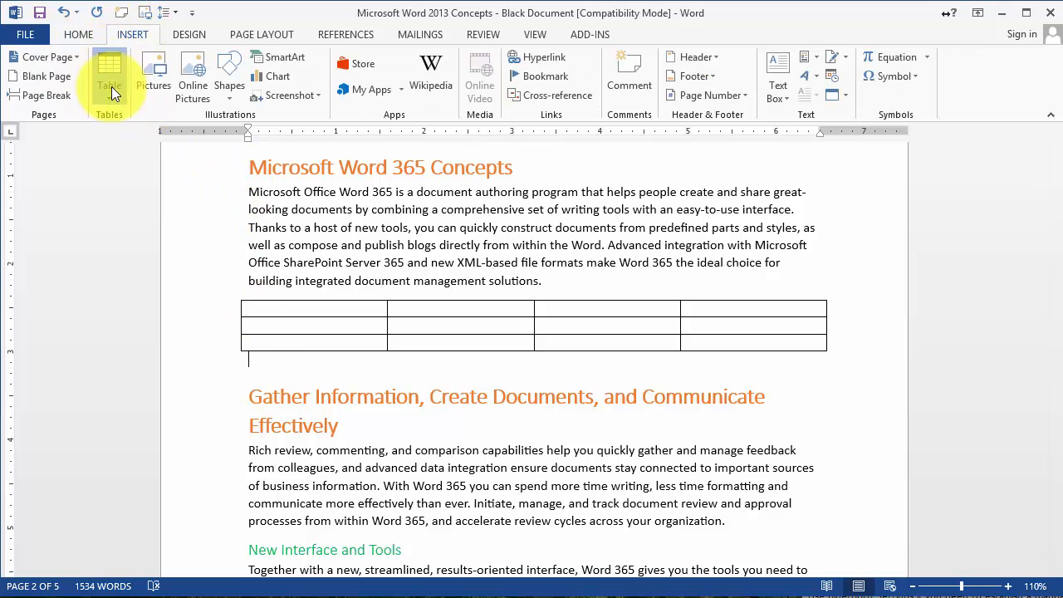
{"action": "left_click", "coordinate": [109, 80]}
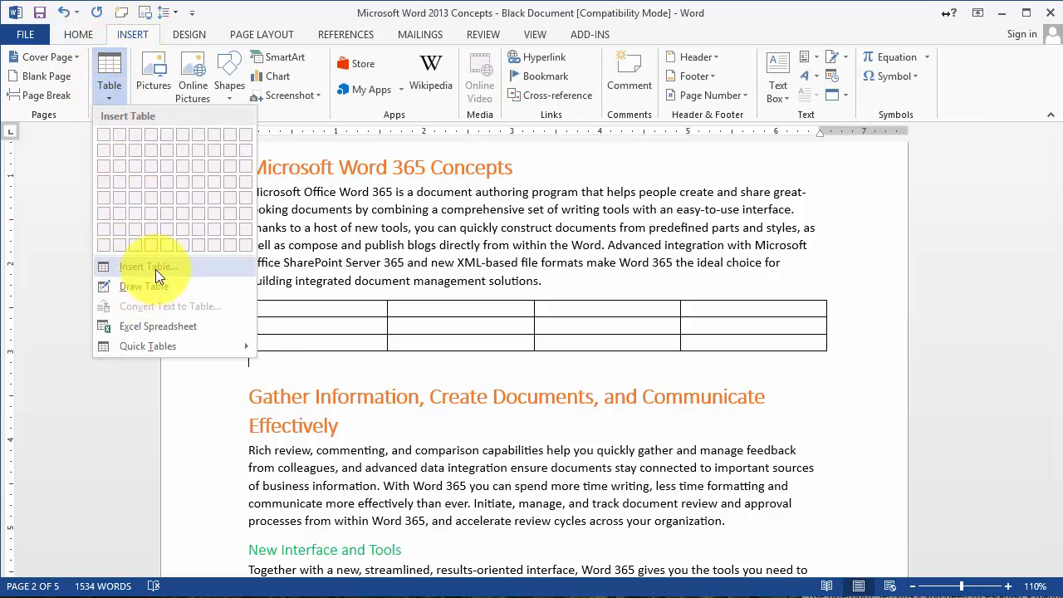
{"action": "left_click", "coordinate": [149, 266]}
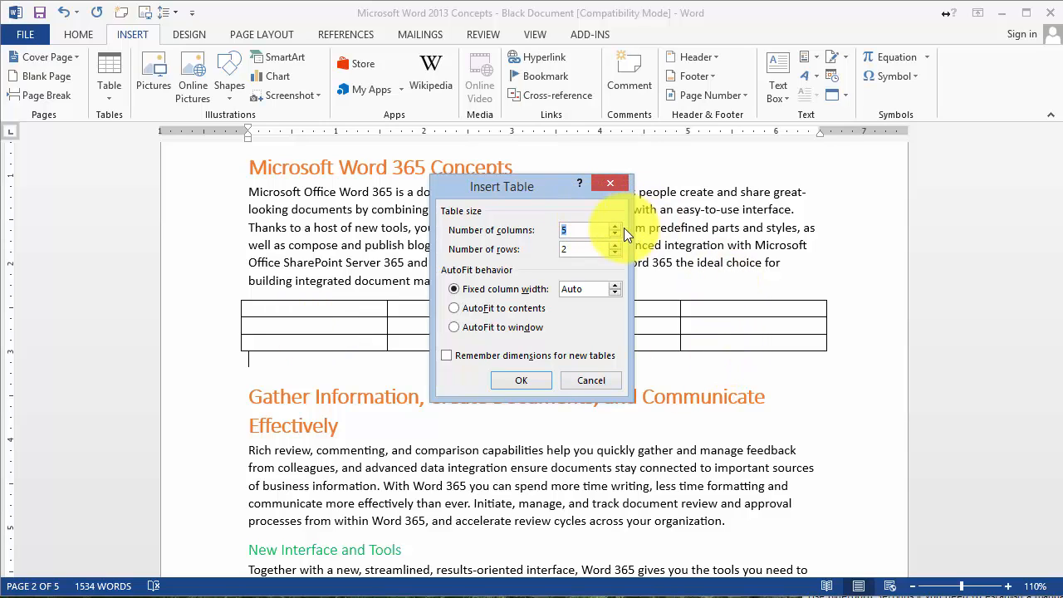
{"action": "mouse_move", "coordinate": [590, 340]}
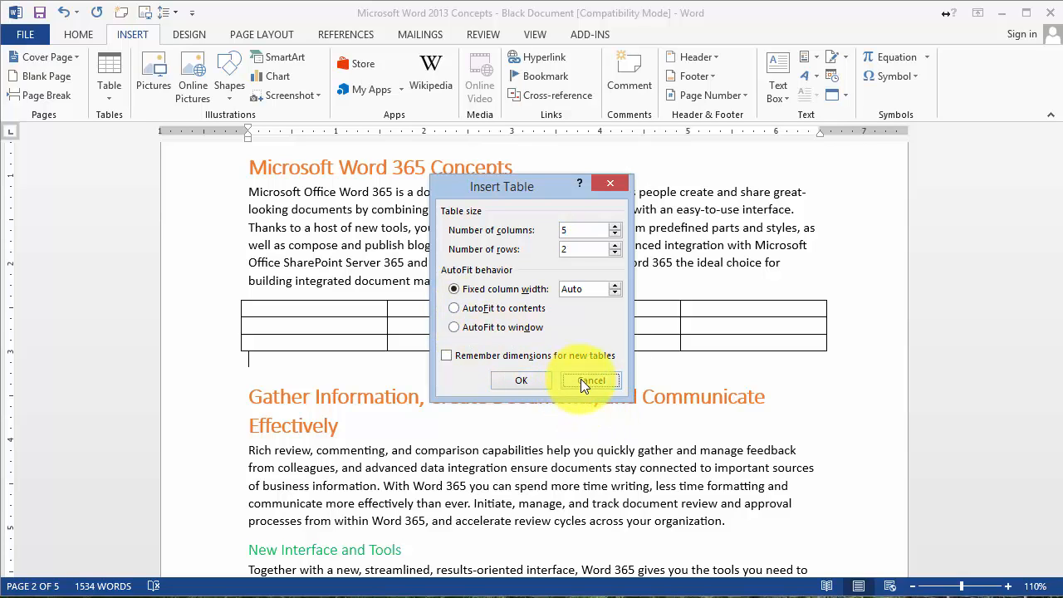
{"action": "left_click", "coordinate": [590, 379]}
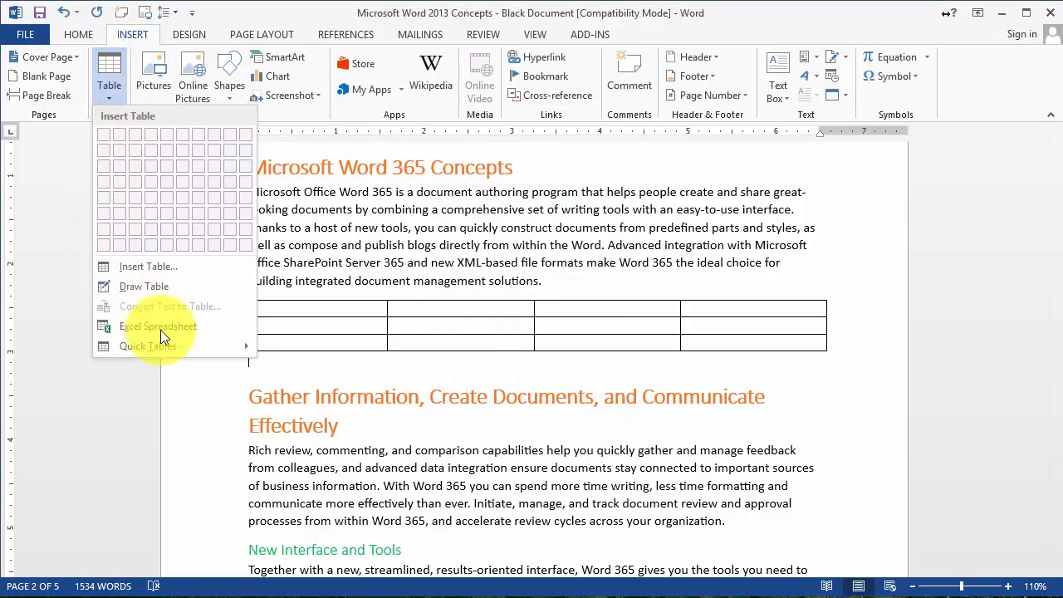
{"action": "left_click", "coordinate": [146, 347]}
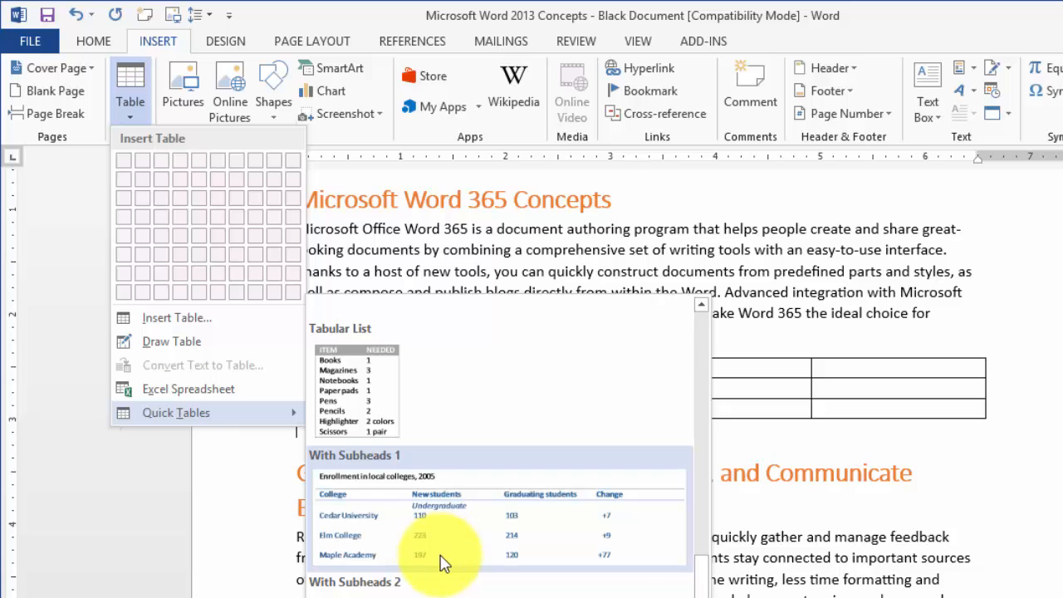
{"action": "mouse_move", "coordinate": [438, 551]}
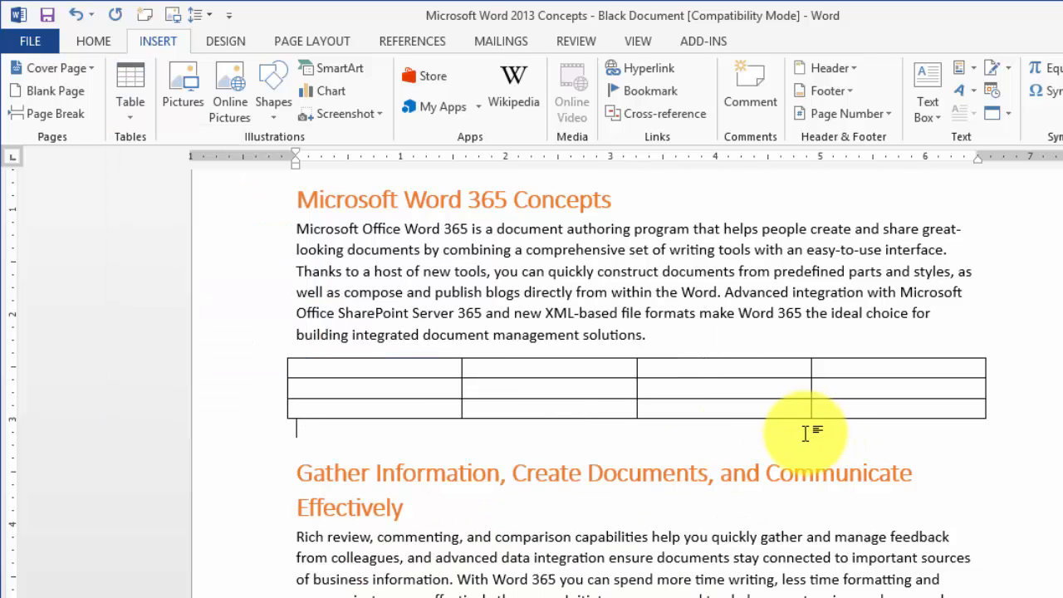
{"action": "left_click", "coordinate": [395, 374]}
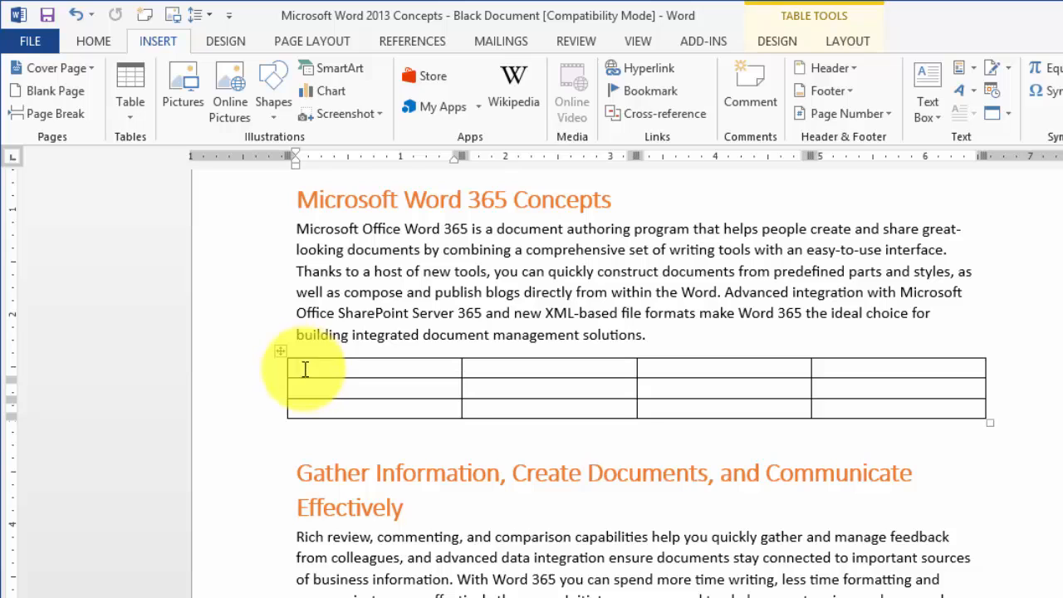
{"action": "mouse_move", "coordinate": [279, 352]}
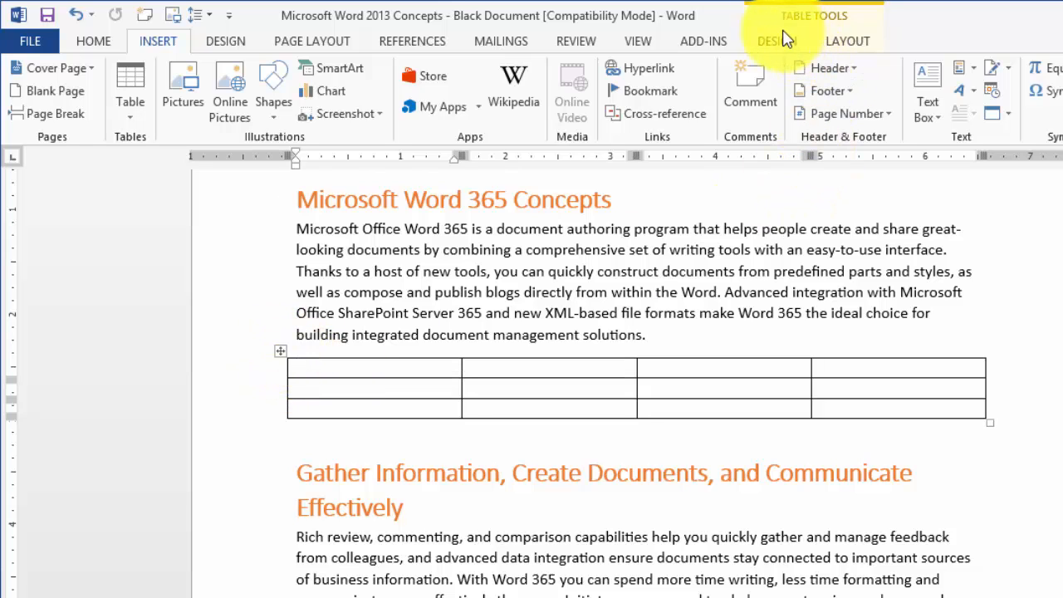
{"action": "mouse_move", "coordinate": [821, 47]}
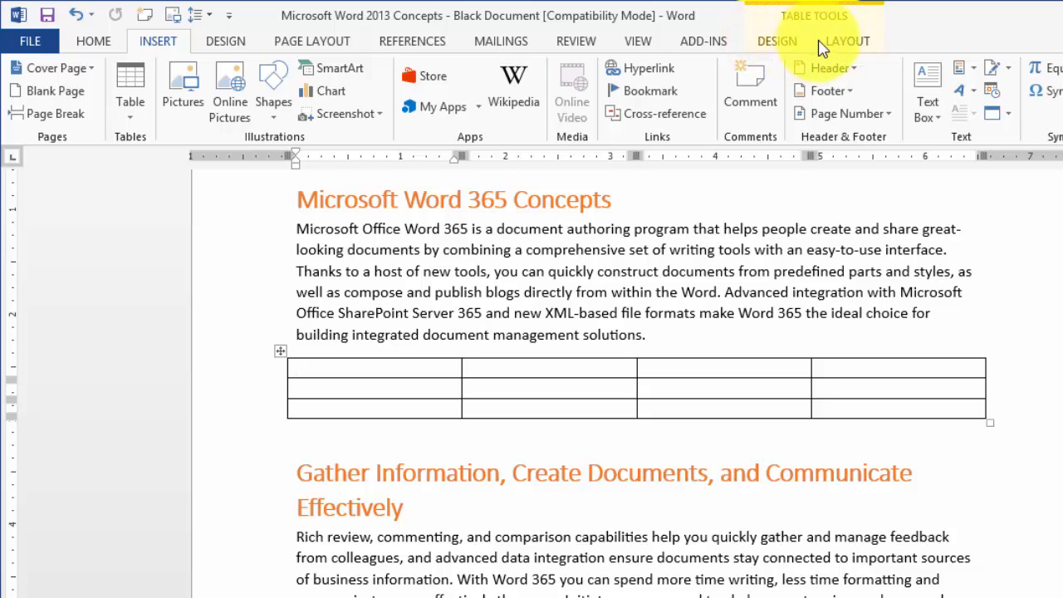
{"action": "mouse_move", "coordinate": [789, 32]}
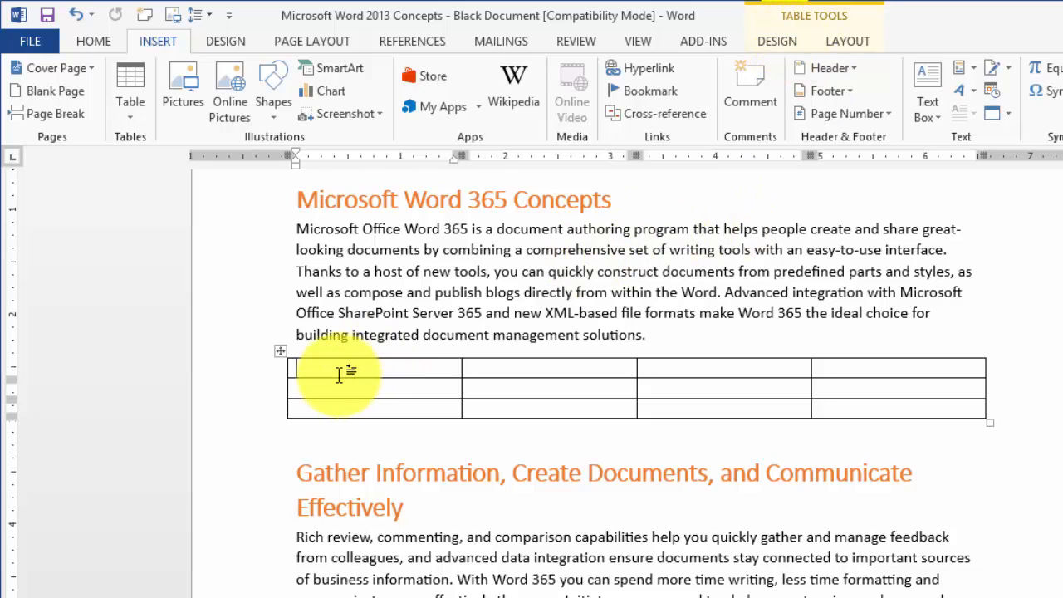
{"action": "mouse_move", "coordinate": [777, 40]}
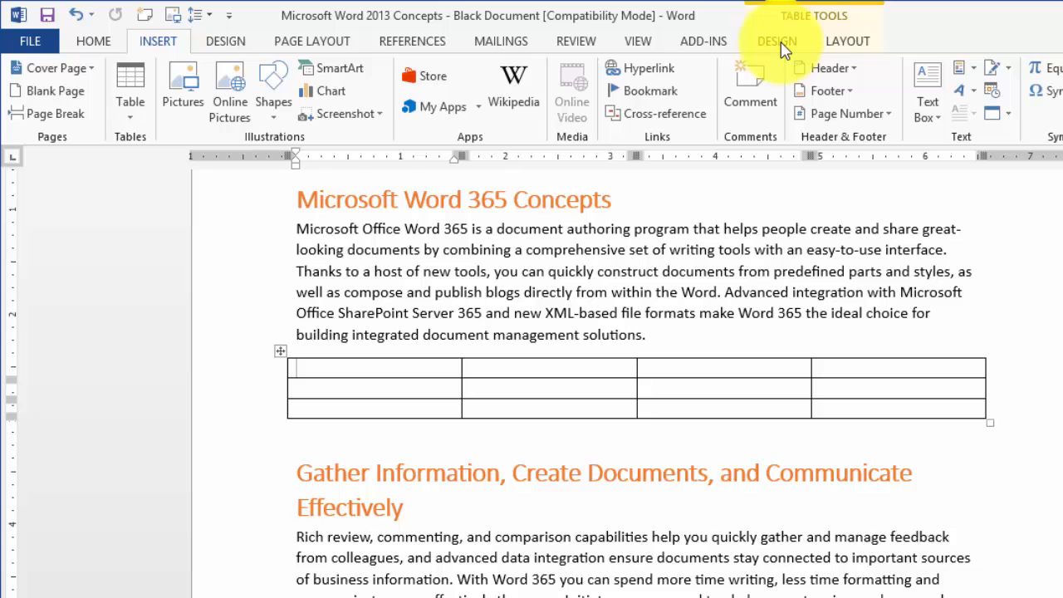
- View the Table Tools Layout options, then return to the Design table styles
{"action": "left_click", "coordinate": [777, 40]}
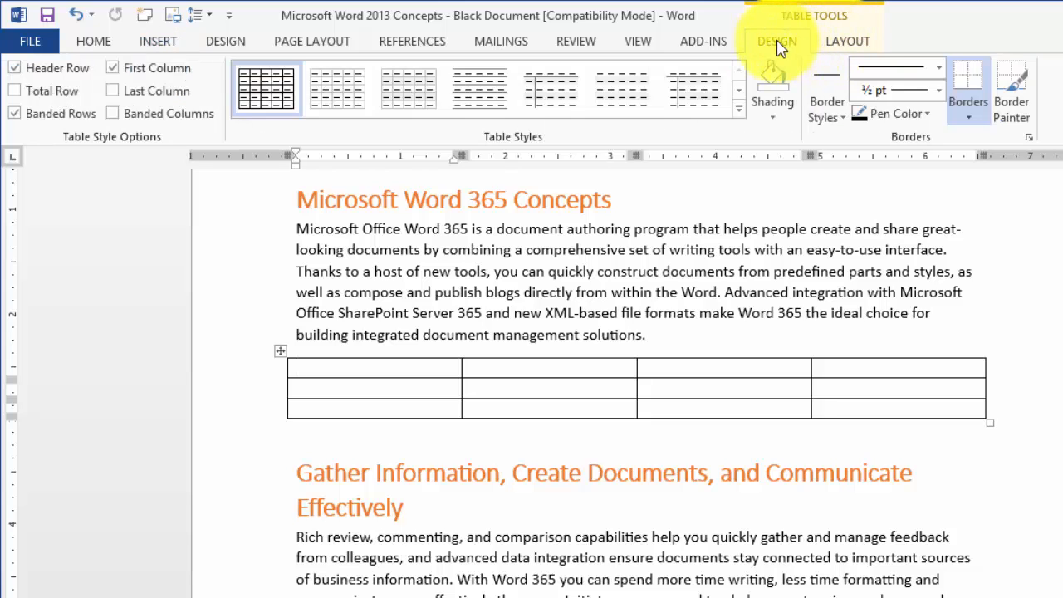
{"action": "mouse_move", "coordinate": [884, 69]}
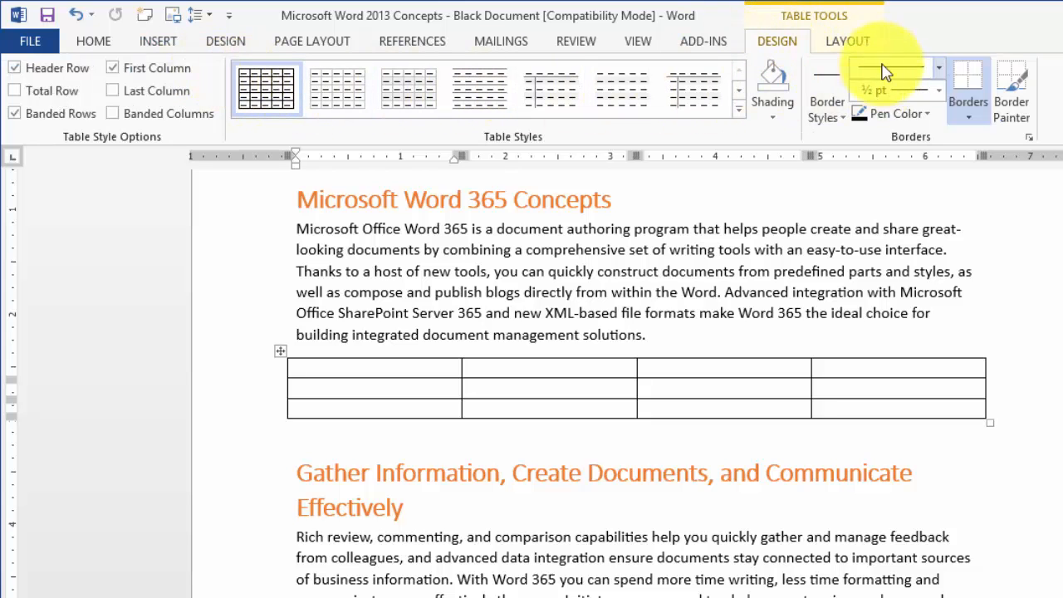
{"action": "left_click", "coordinate": [847, 40]}
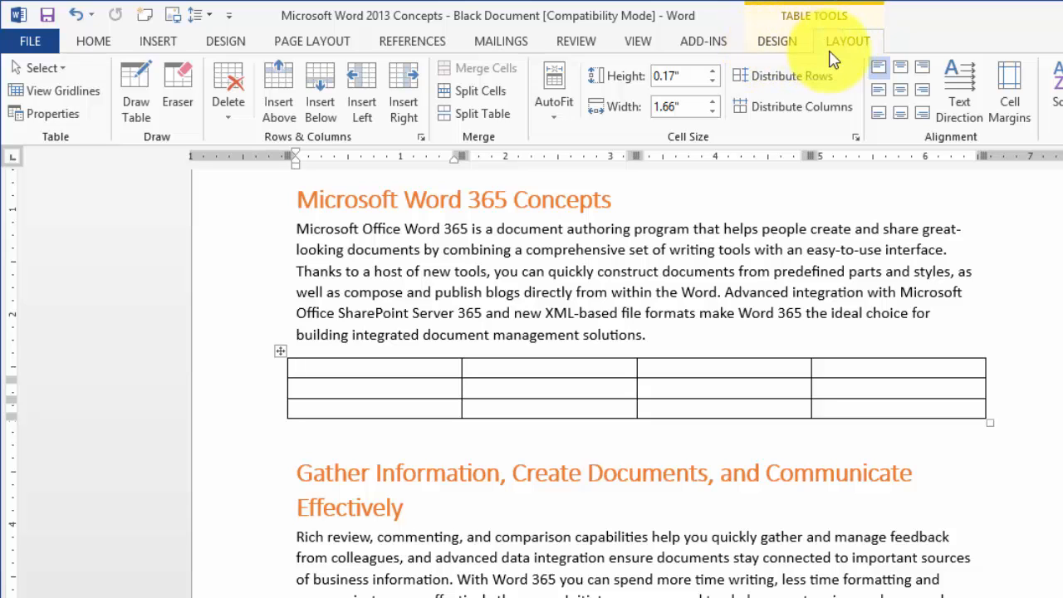
{"action": "mouse_move", "coordinate": [778, 40]}
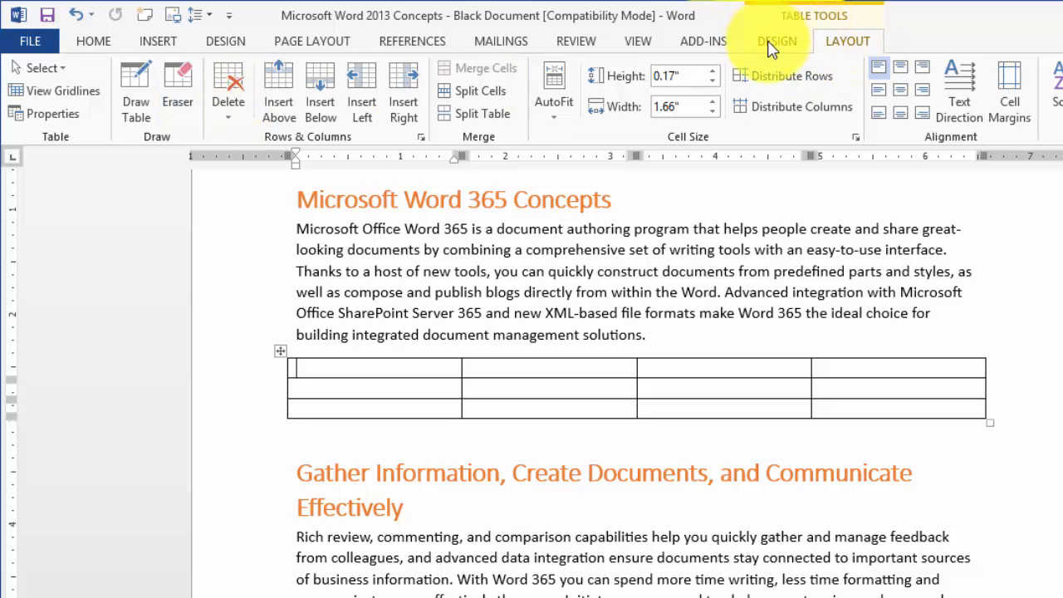
{"action": "left_click", "coordinate": [777, 40]}
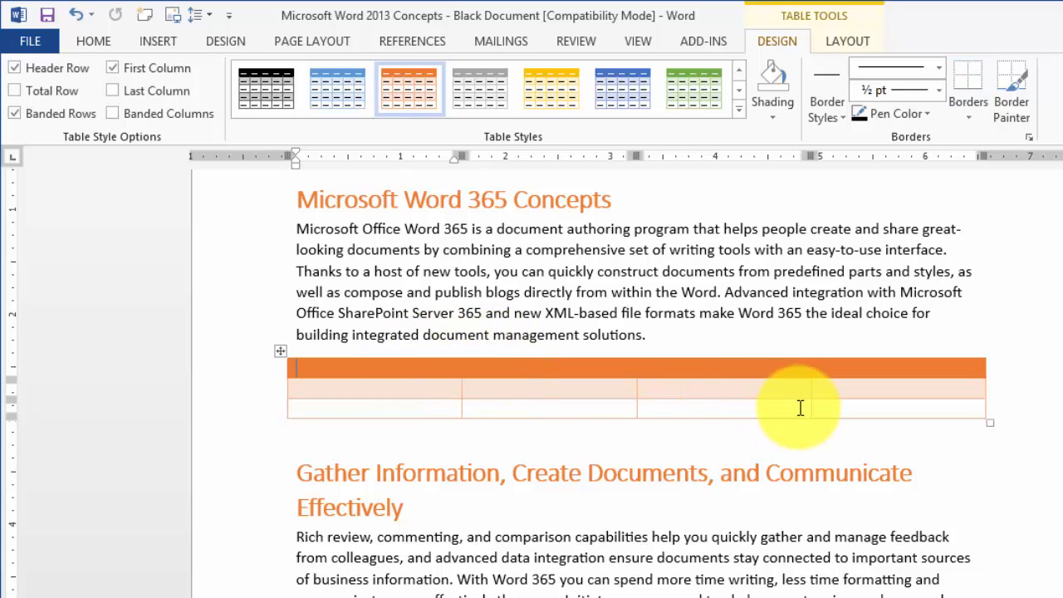
- Enter 'Various Versions of Office 365' in the header cell and show its formatting menu
{"action": "type", "text": "Various Versions of Office 365"}
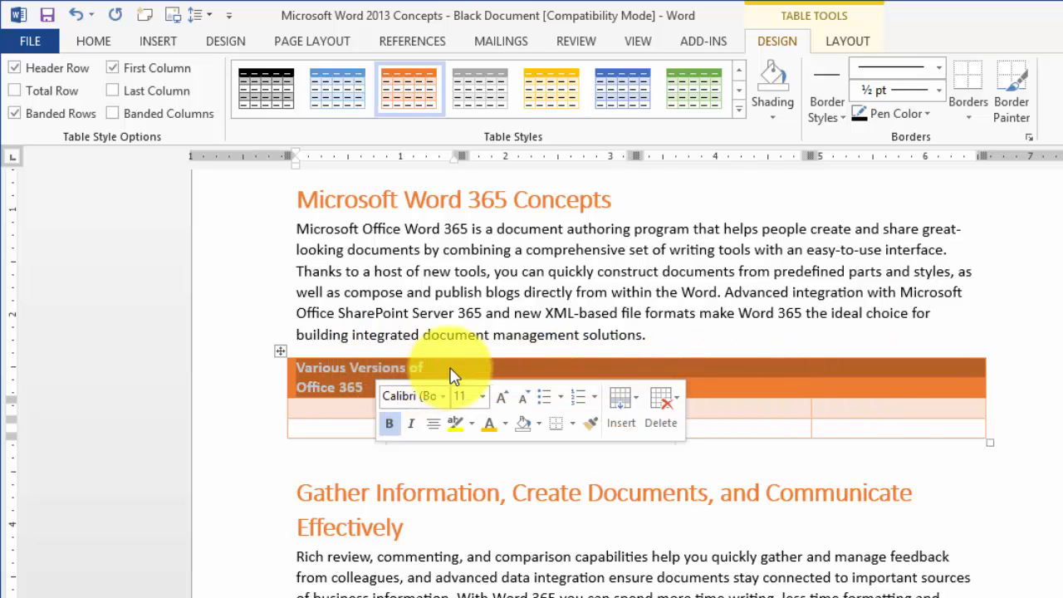
{"action": "right_click", "coordinate": [449, 373]}
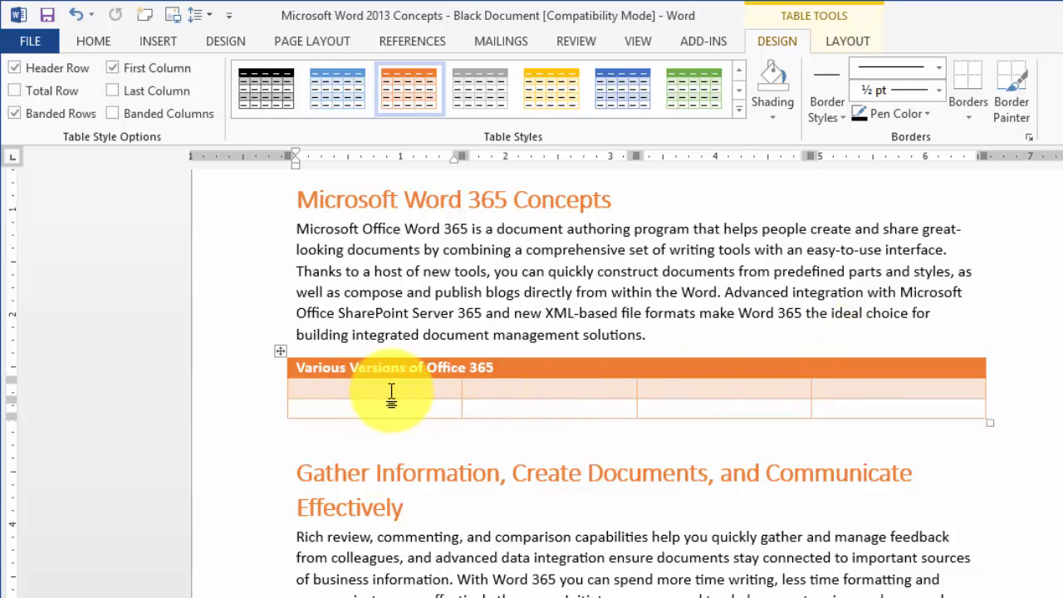
{"action": "mouse_move", "coordinate": [974, 428]}
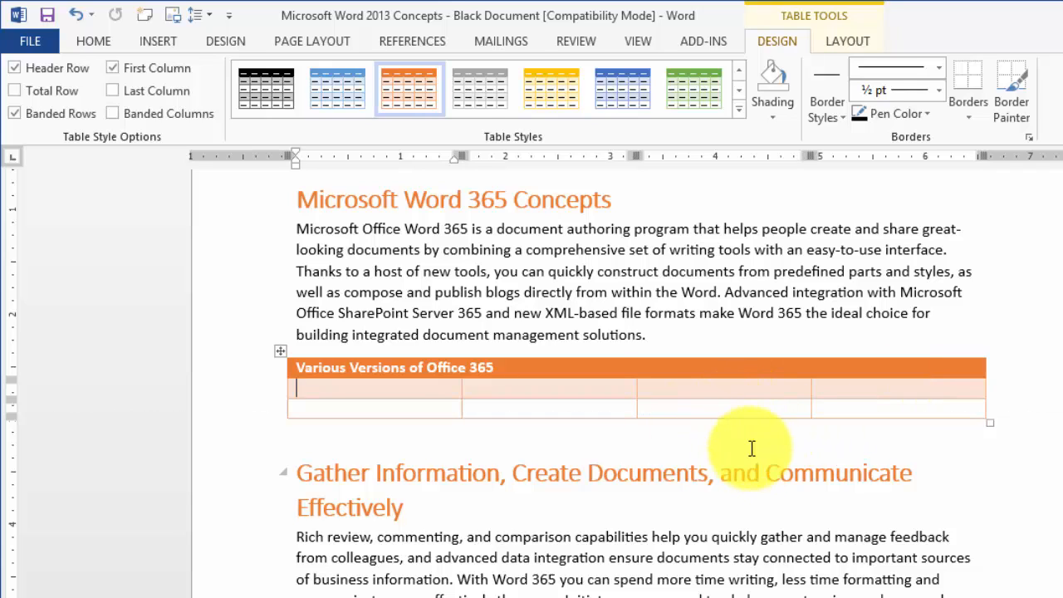
{"action": "mouse_move", "coordinate": [17, 90]}
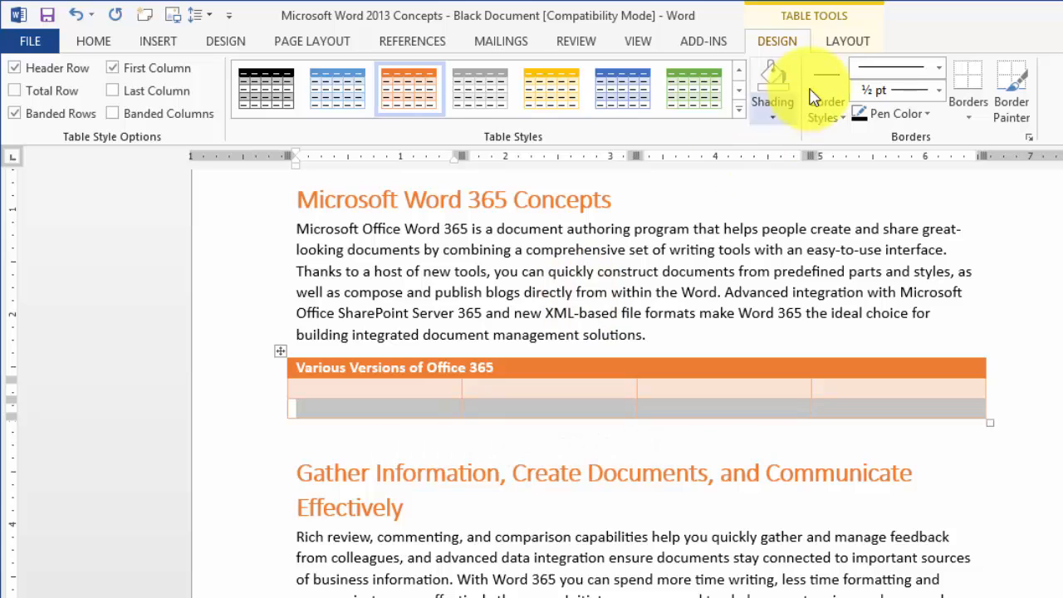
- Choose a shading option in the Table Tools Design ribbon for the bottom row
{"action": "left_click", "coordinate": [771, 101]}
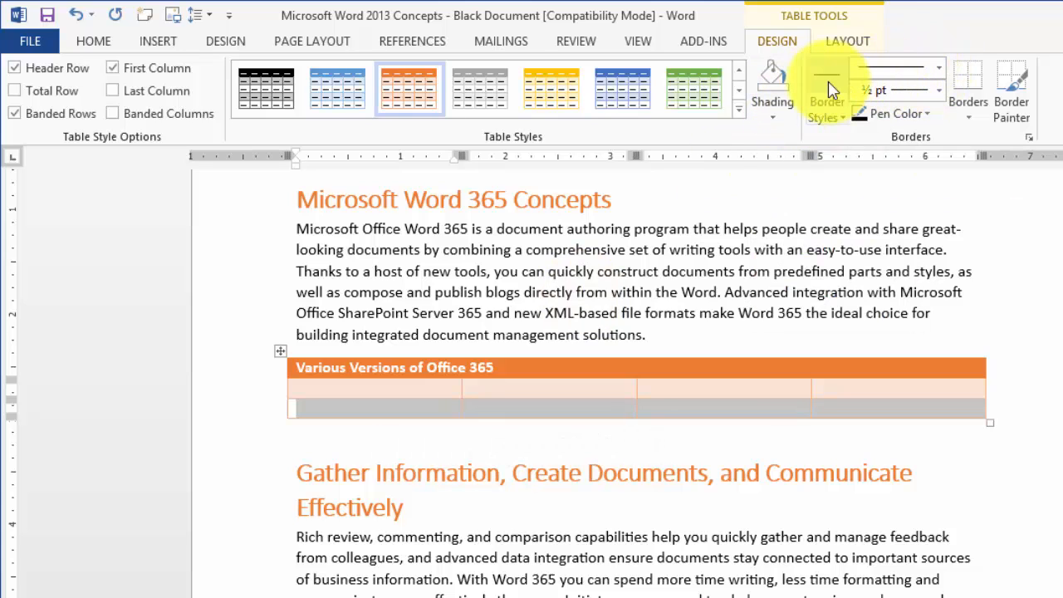
{"action": "mouse_move", "coordinate": [1011, 92]}
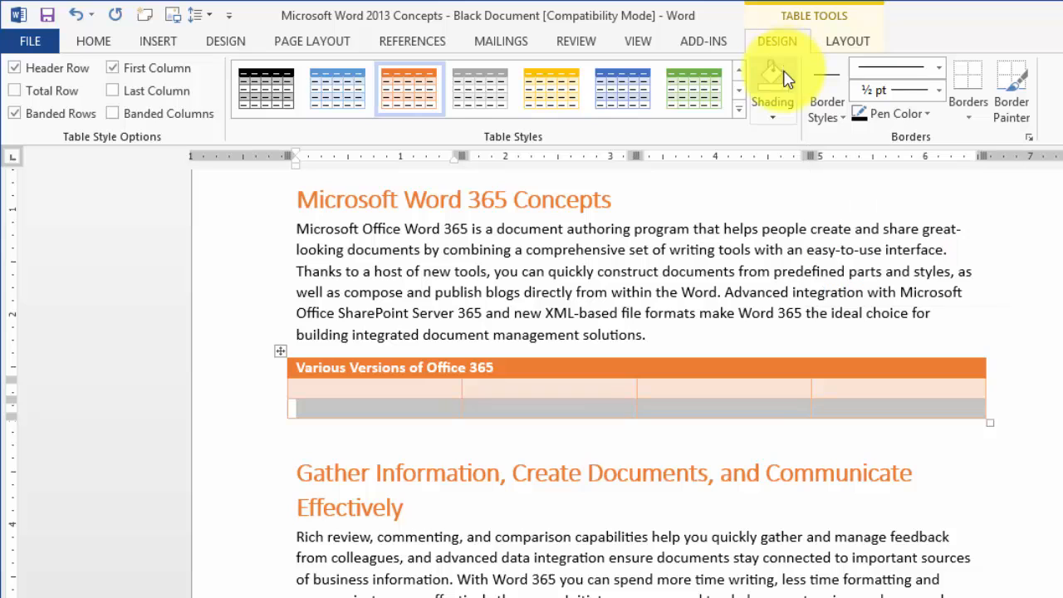
- Show the Table Tools Layout ribbon for merging and centring the header row
{"action": "left_click", "coordinate": [847, 40]}
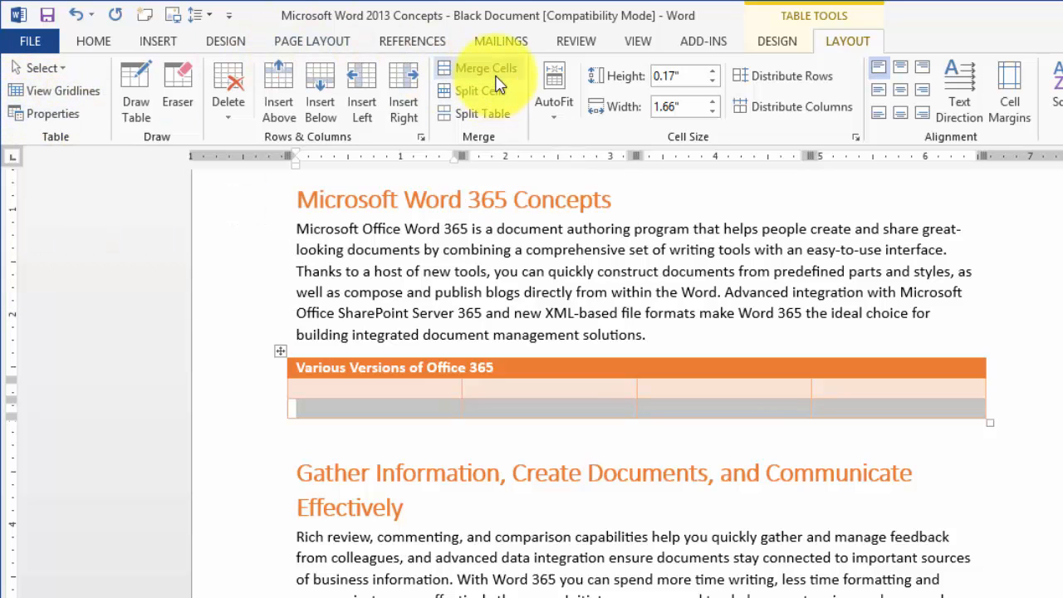
{"action": "mouse_move", "coordinate": [727, 103]}
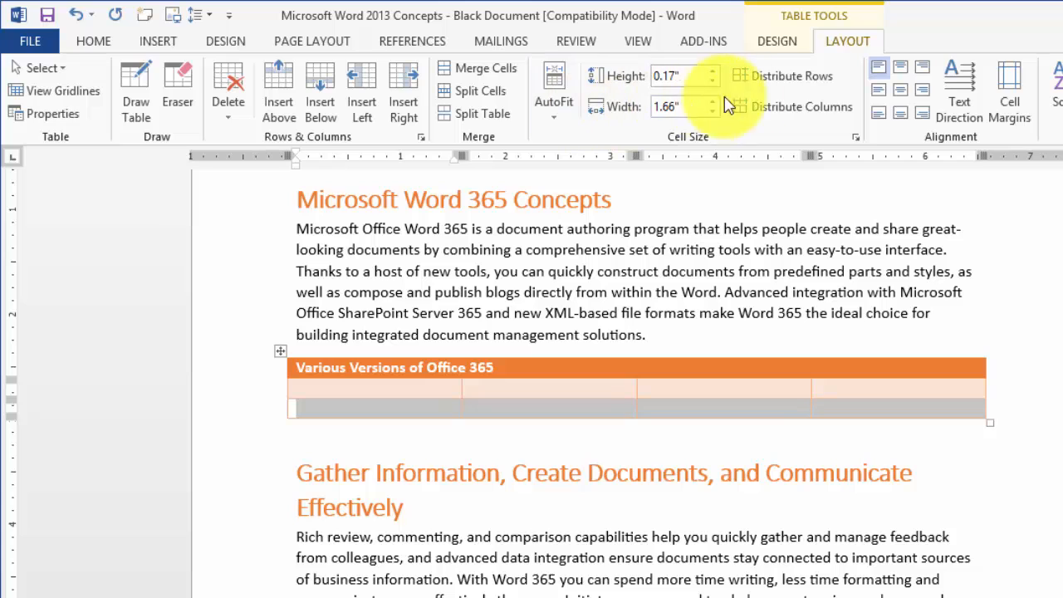
{"action": "mouse_move", "coordinate": [913, 91]}
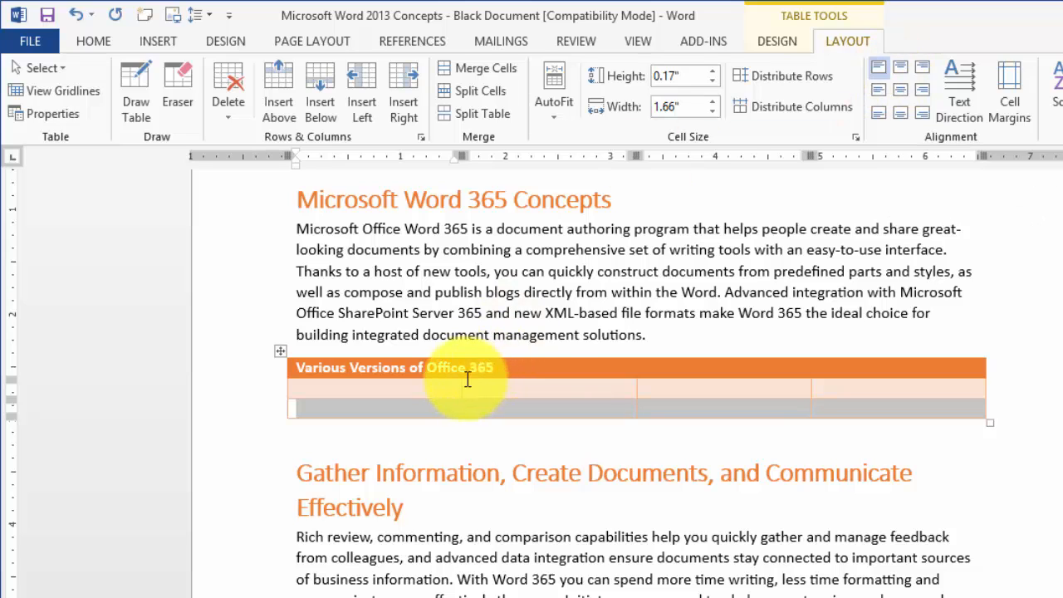
{"action": "mouse_move", "coordinate": [910, 75]}
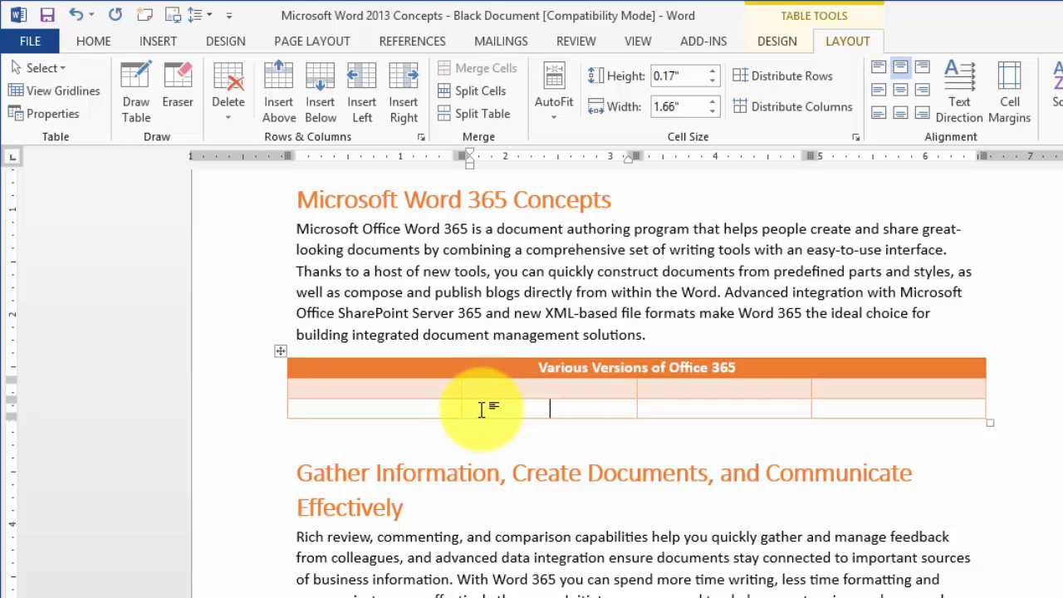
- Show the cell context menu with Insert and Delete Cells for a second-row cell
{"action": "right_click", "coordinate": [480, 409]}
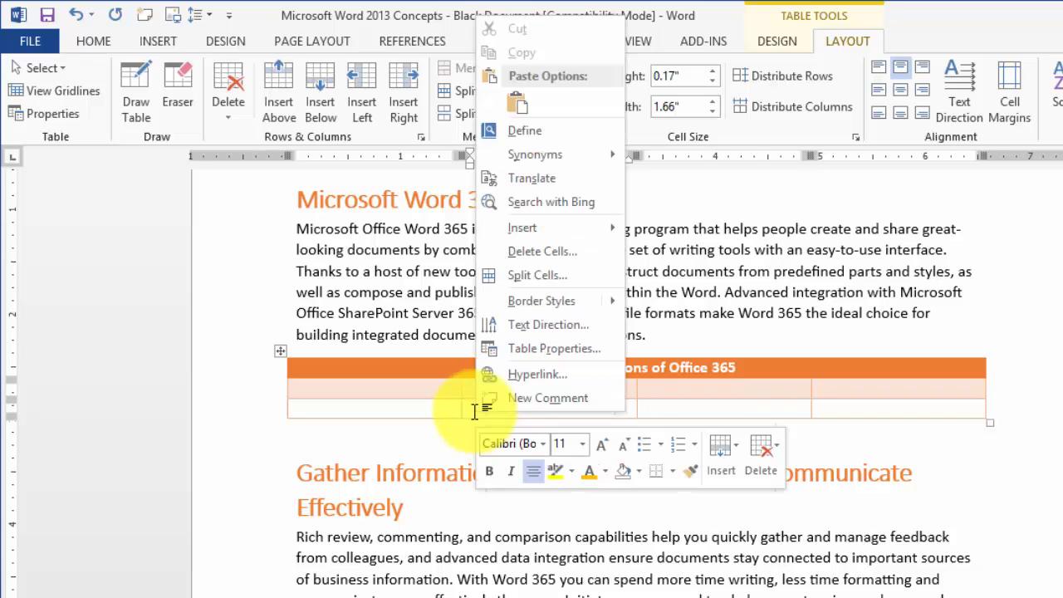
{"action": "mouse_move", "coordinate": [541, 251]}
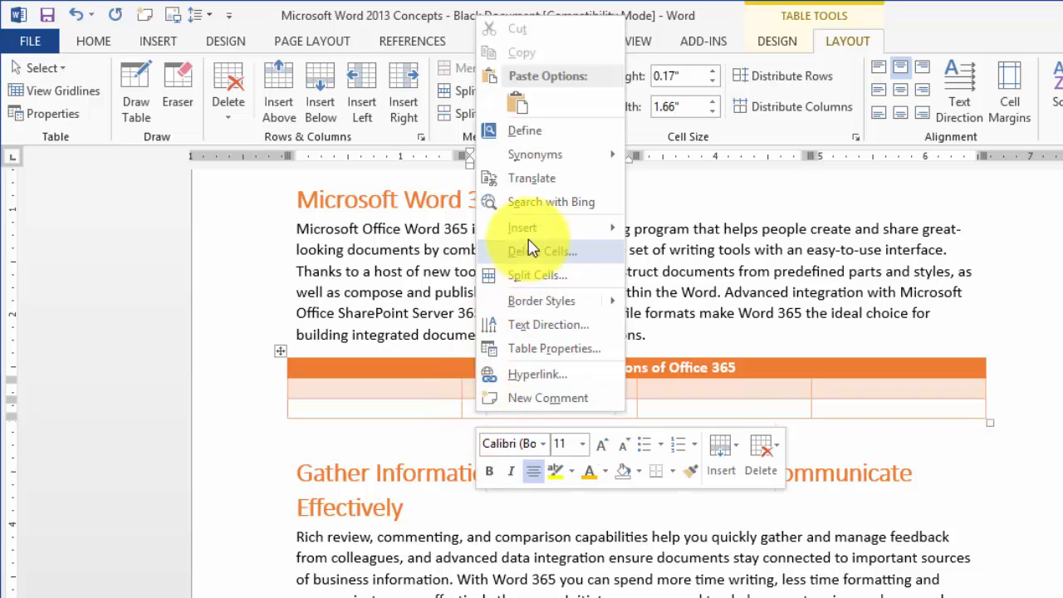